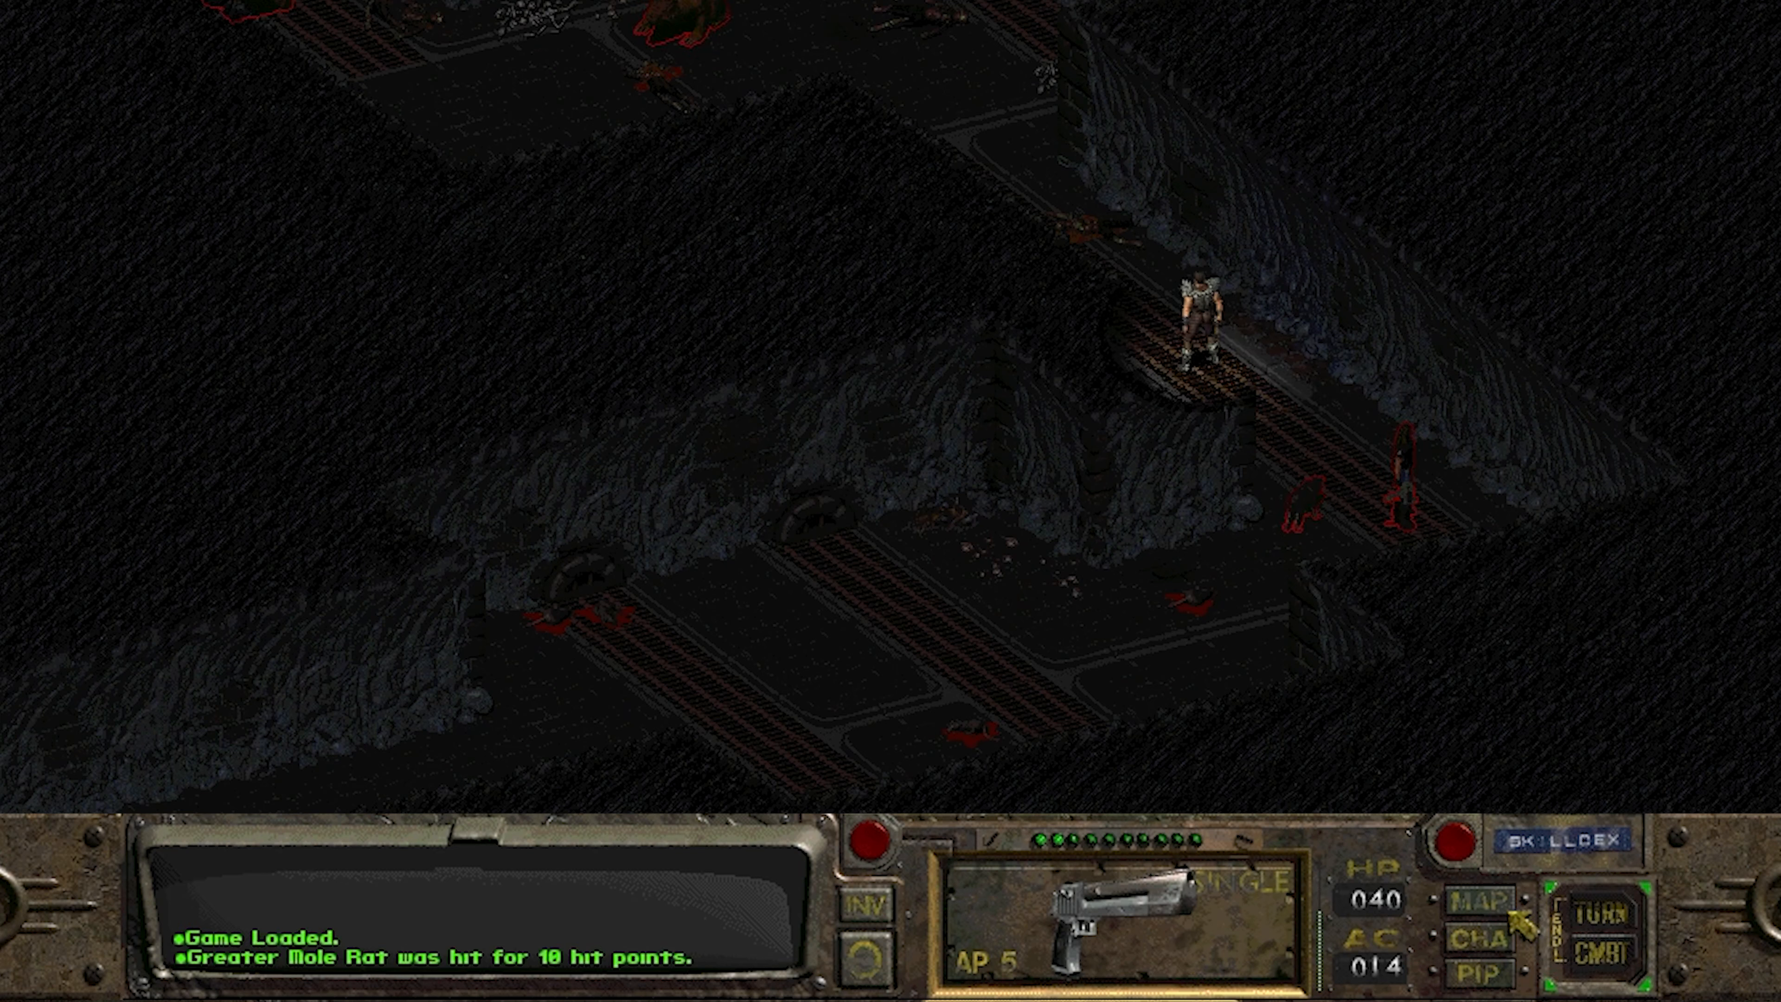
# Attack the Greater Mole Rat in the tunnel until it dies, earning 120 XP.
pyautogui.click(1612, 957)
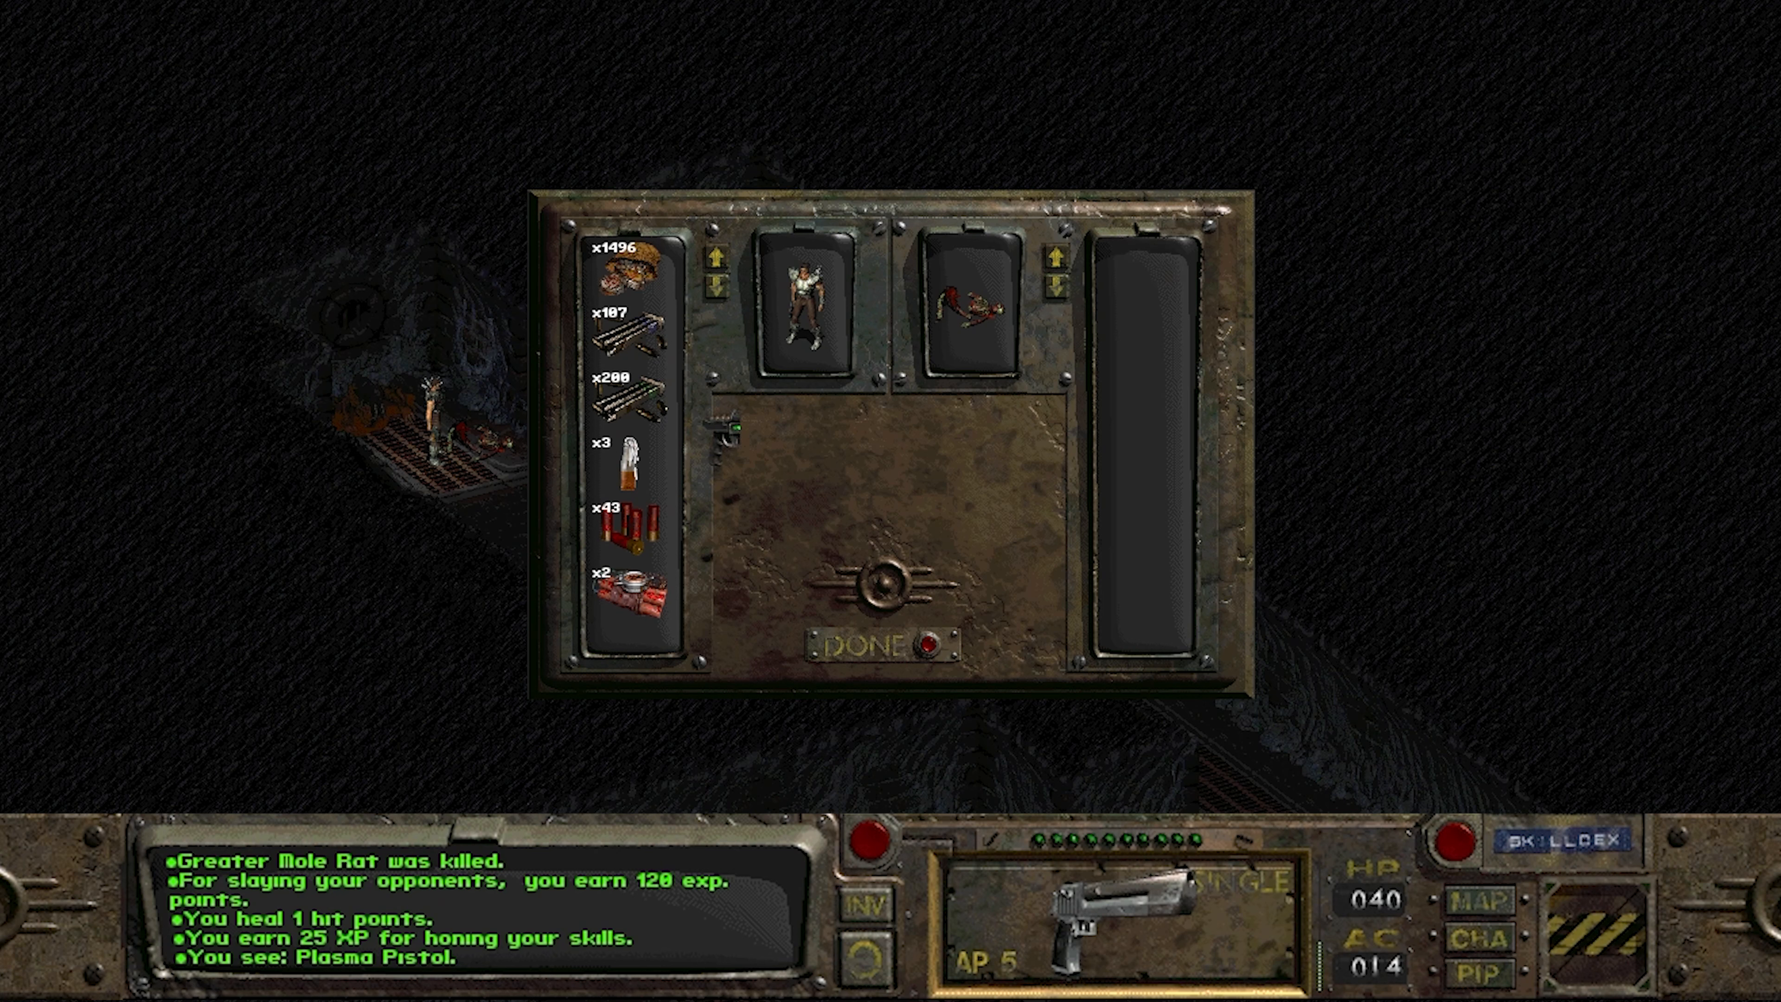
# Close the dead mole rat's empty loot screen with DONE.
pyautogui.click(871, 647)
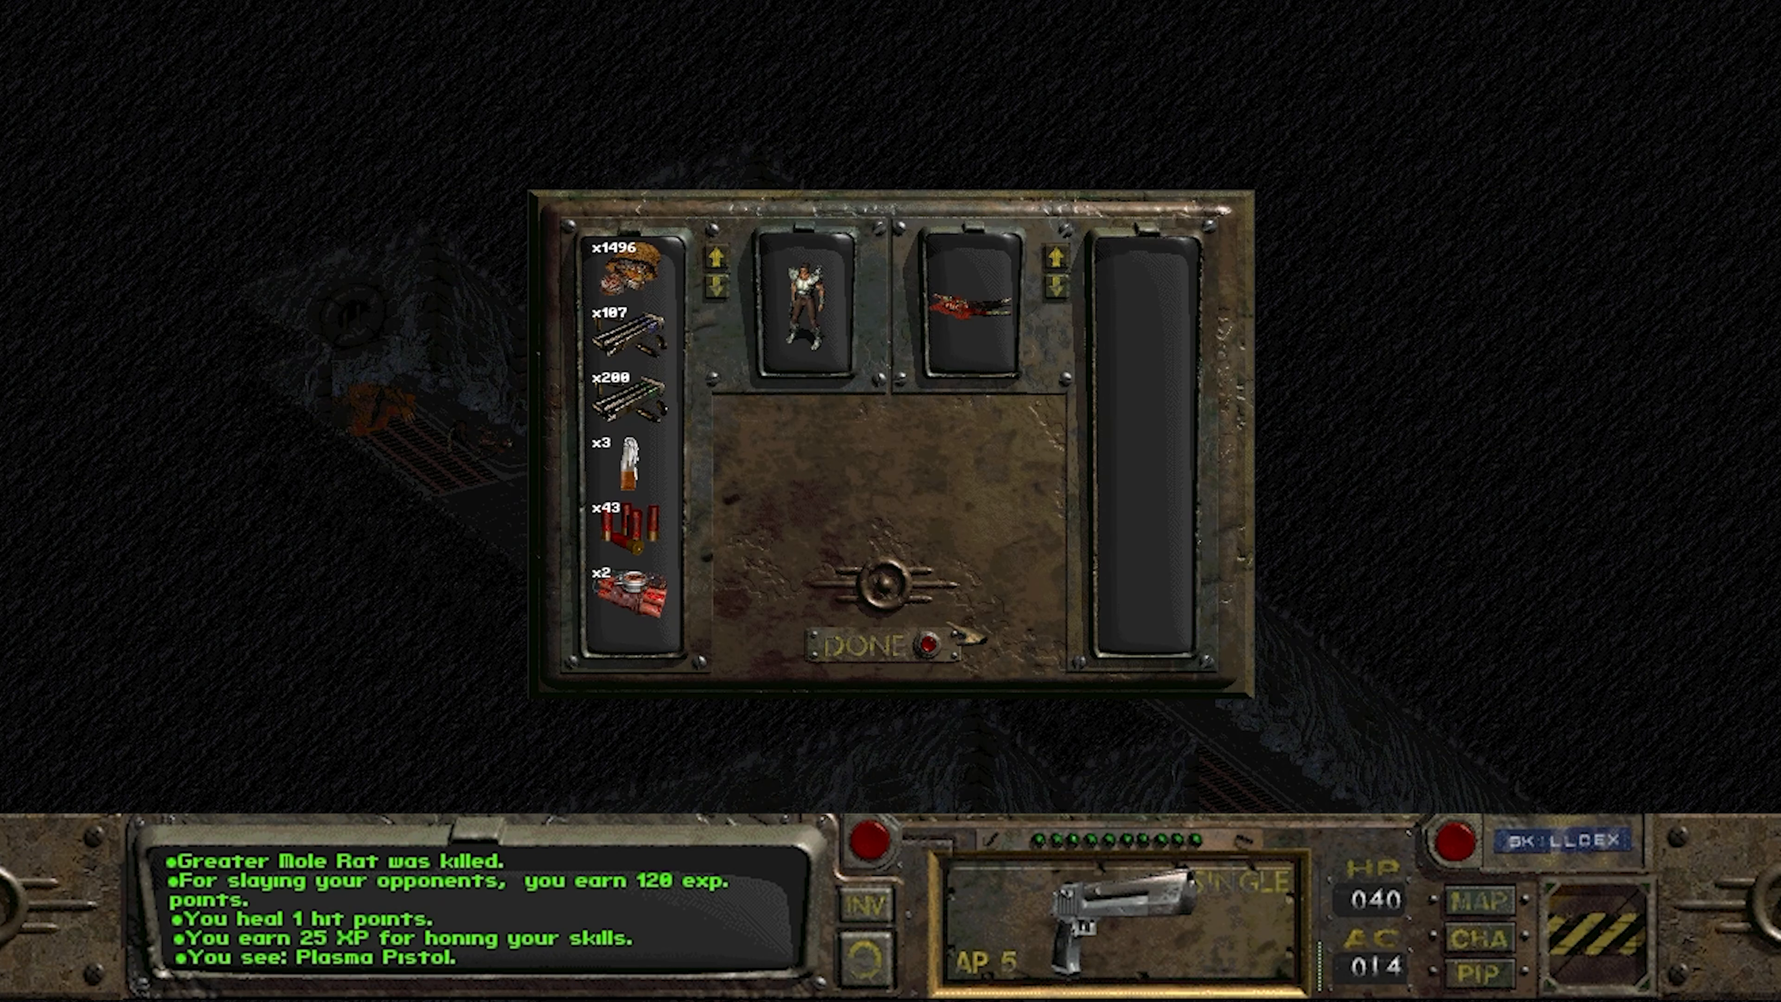
pyautogui.click(894, 645)
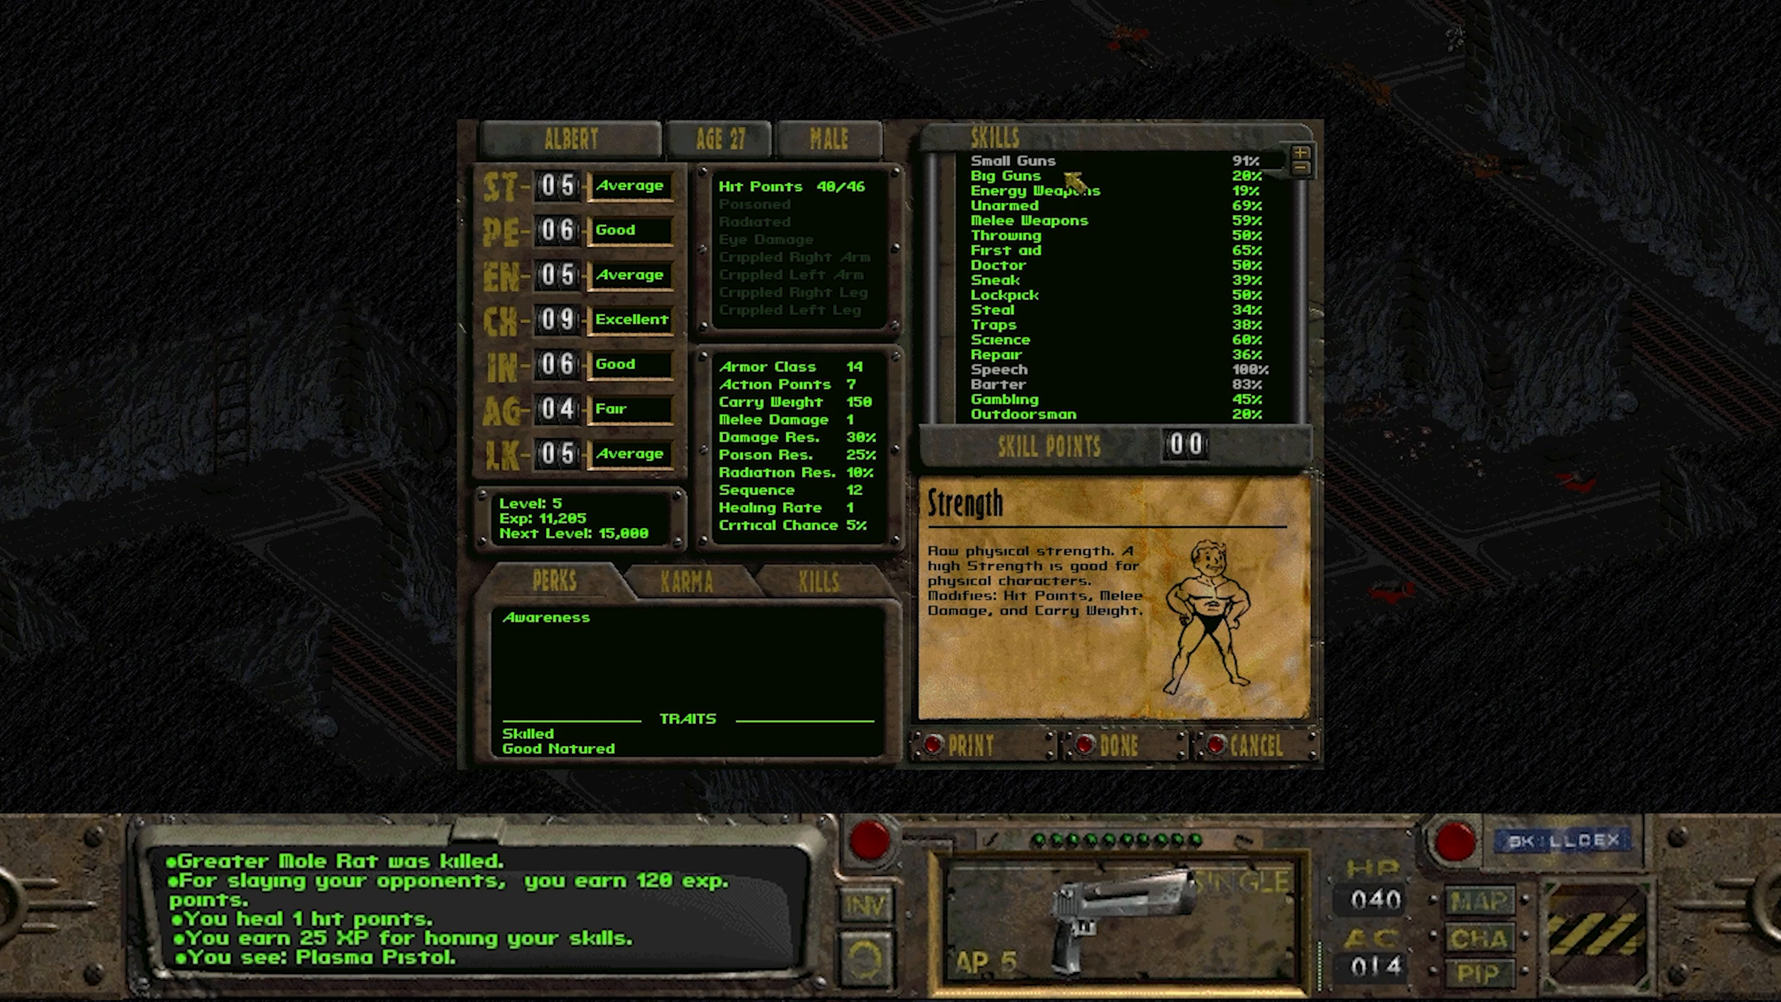
# Read the Energy Weapons skill description, then close the character sheet.
pyautogui.click(1031, 189)
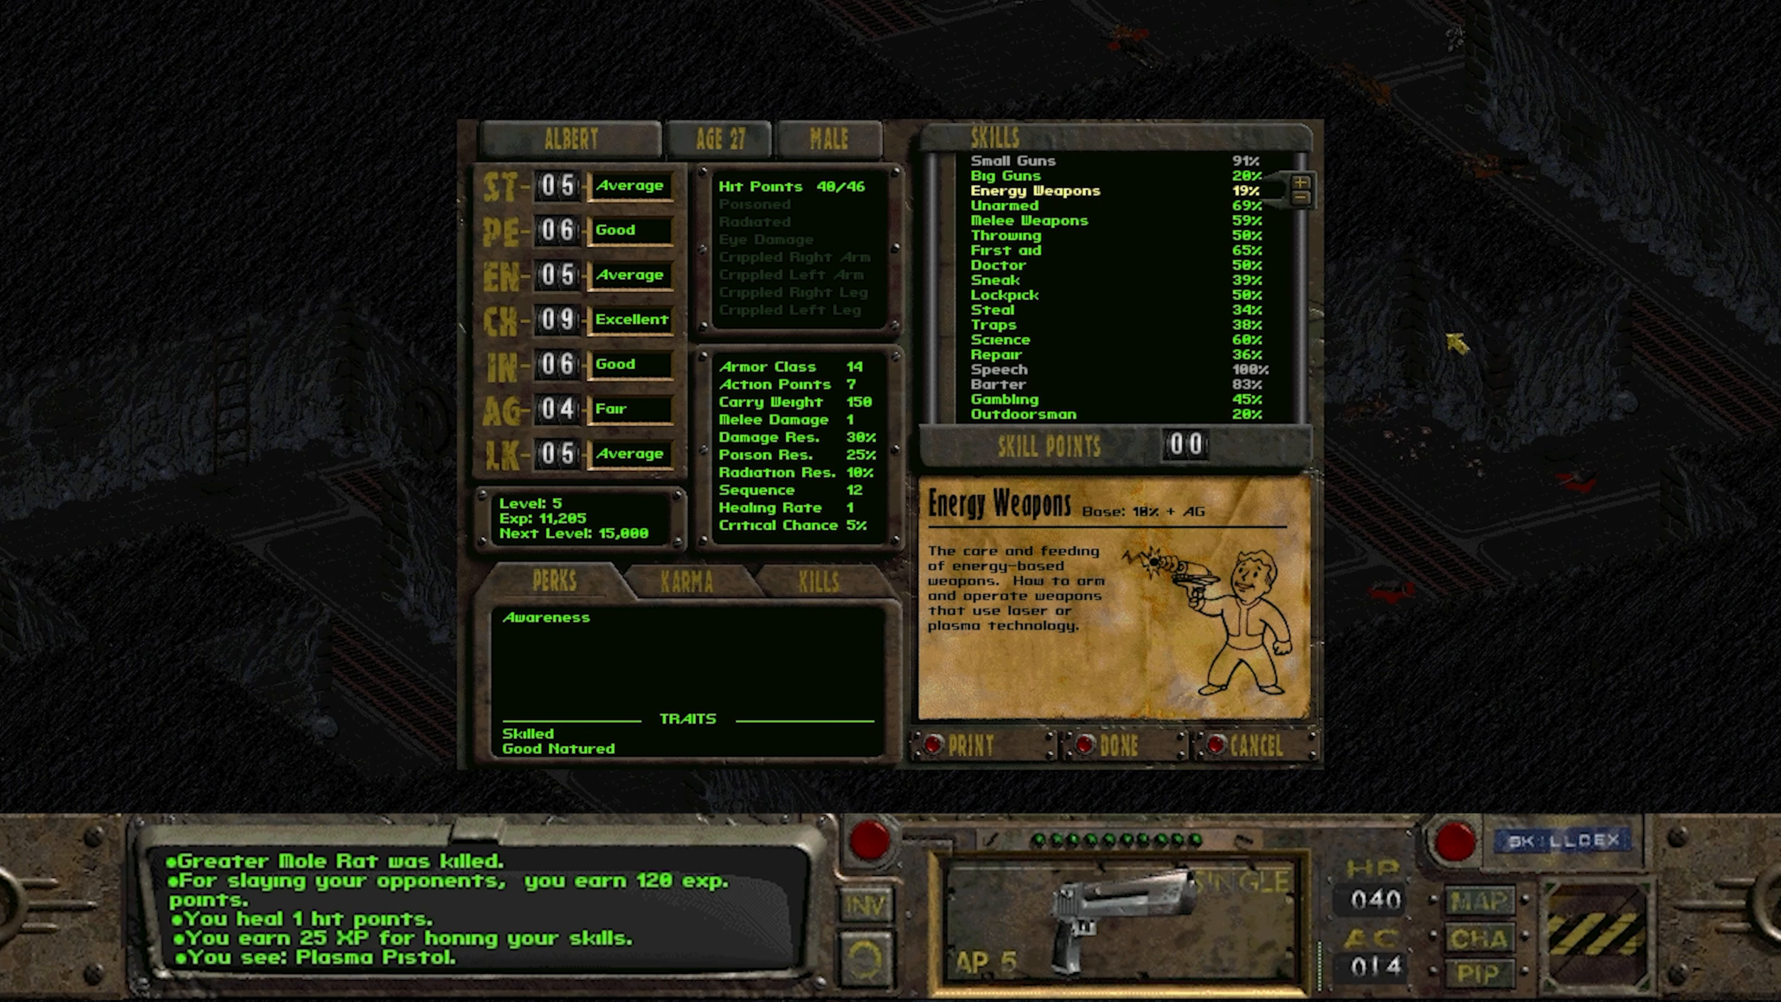
pyautogui.click(1111, 745)
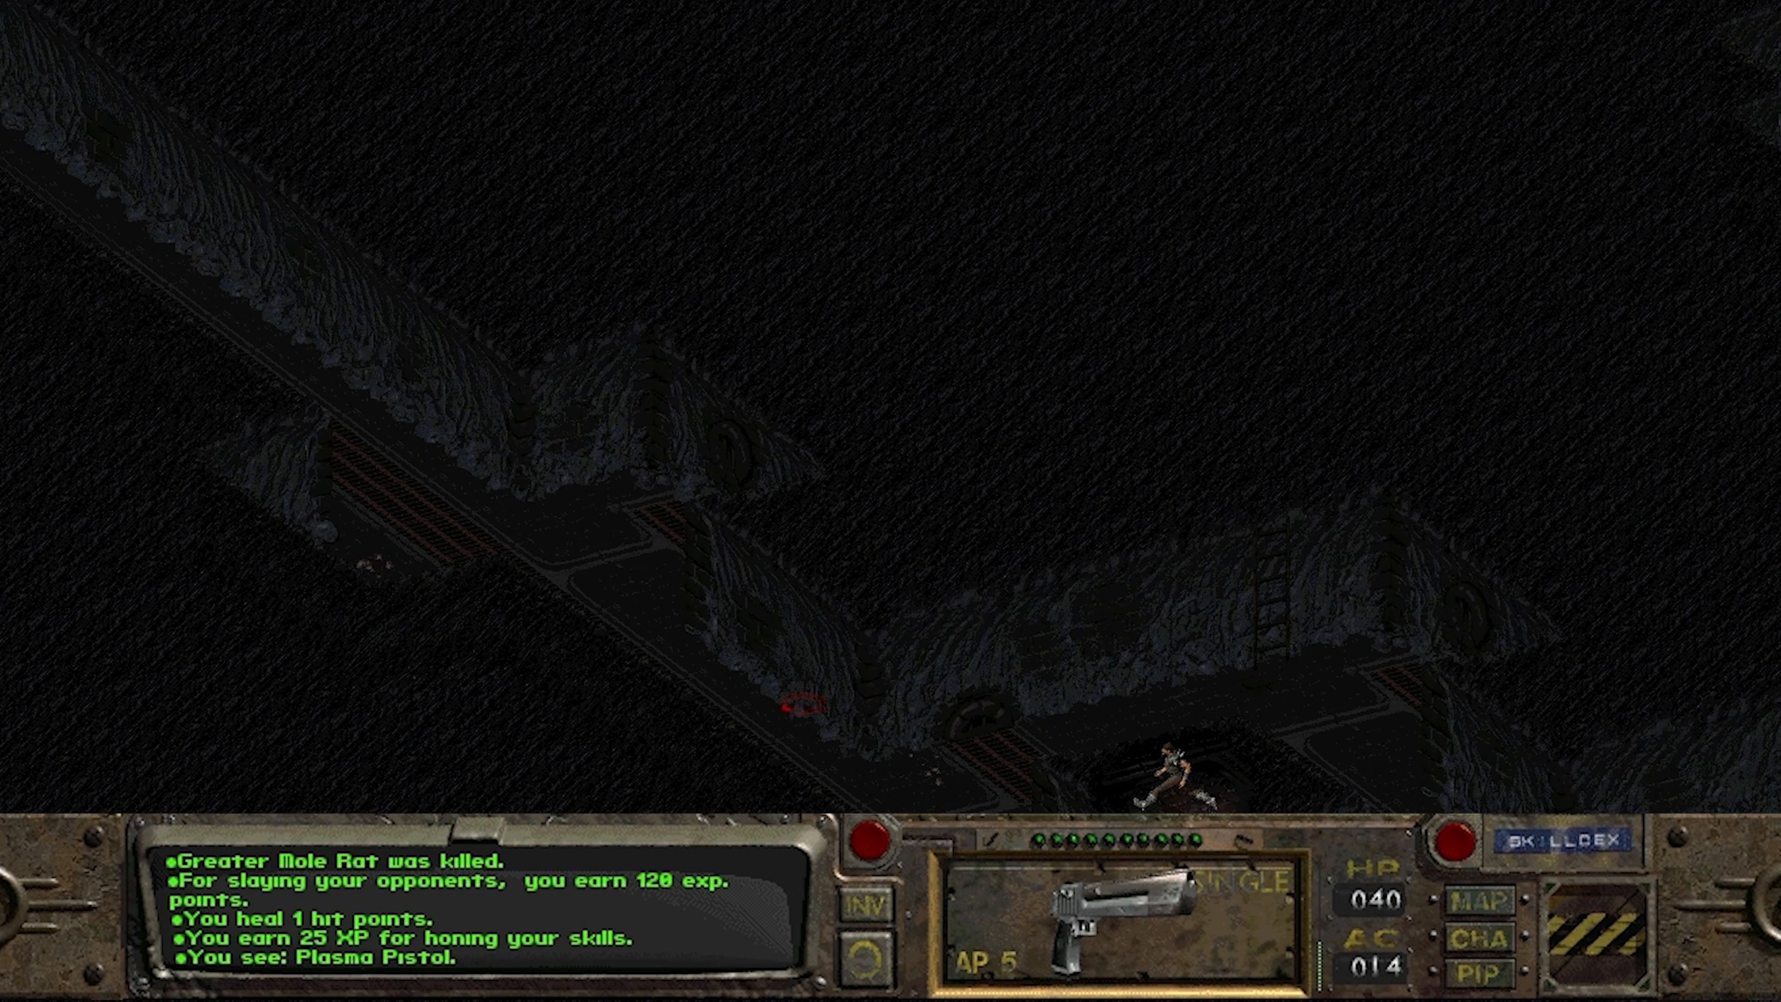
# Save the Necropolis Sewers progress into a save slot from the Esc options menu.
pyautogui.press('Escape')
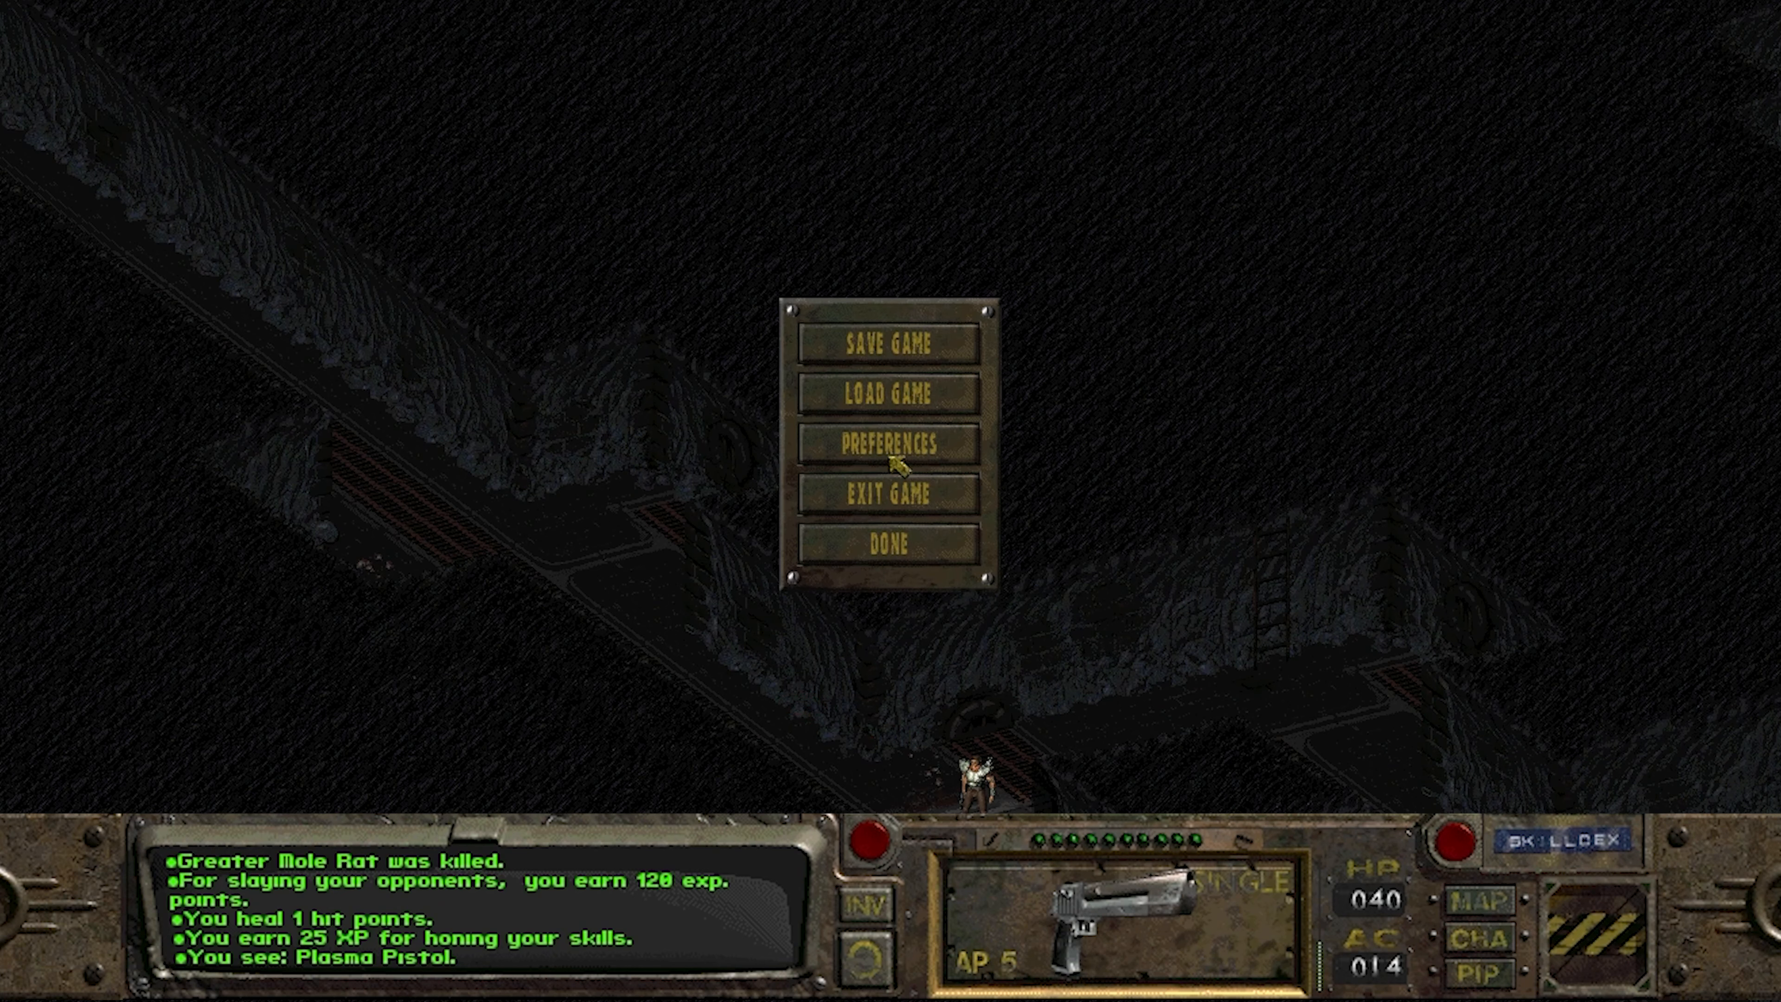
pyautogui.click(893, 343)
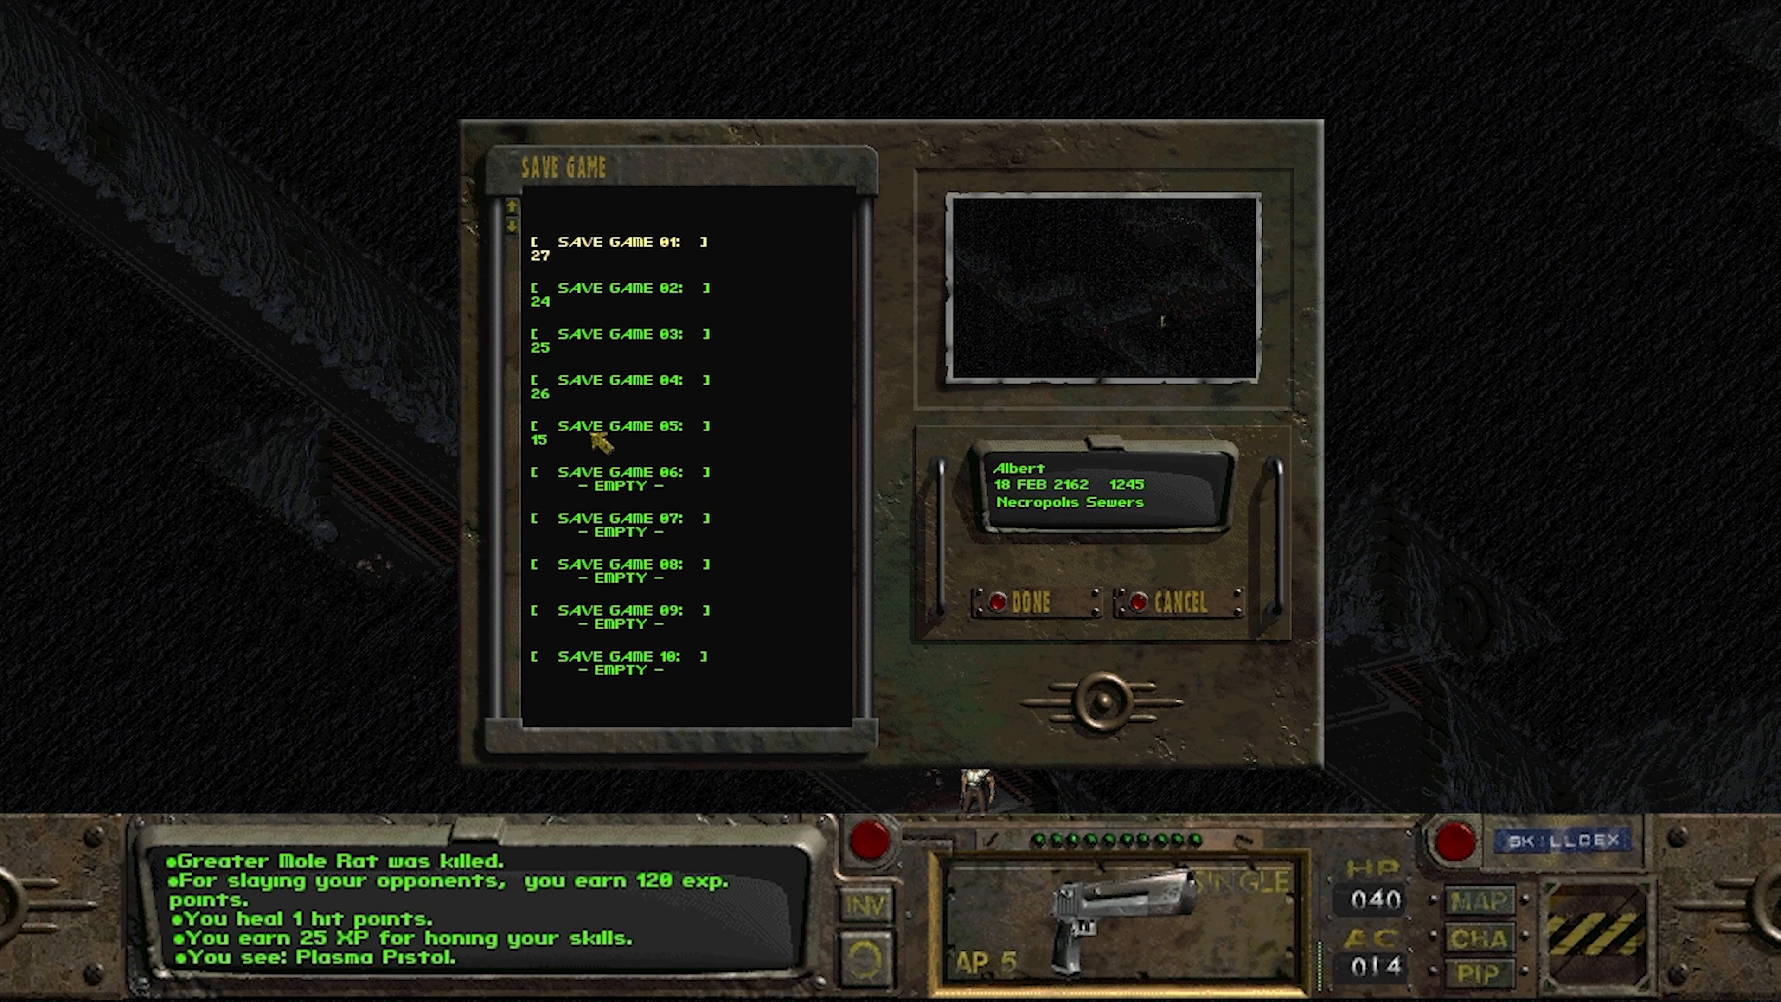
pyautogui.click(620, 425)
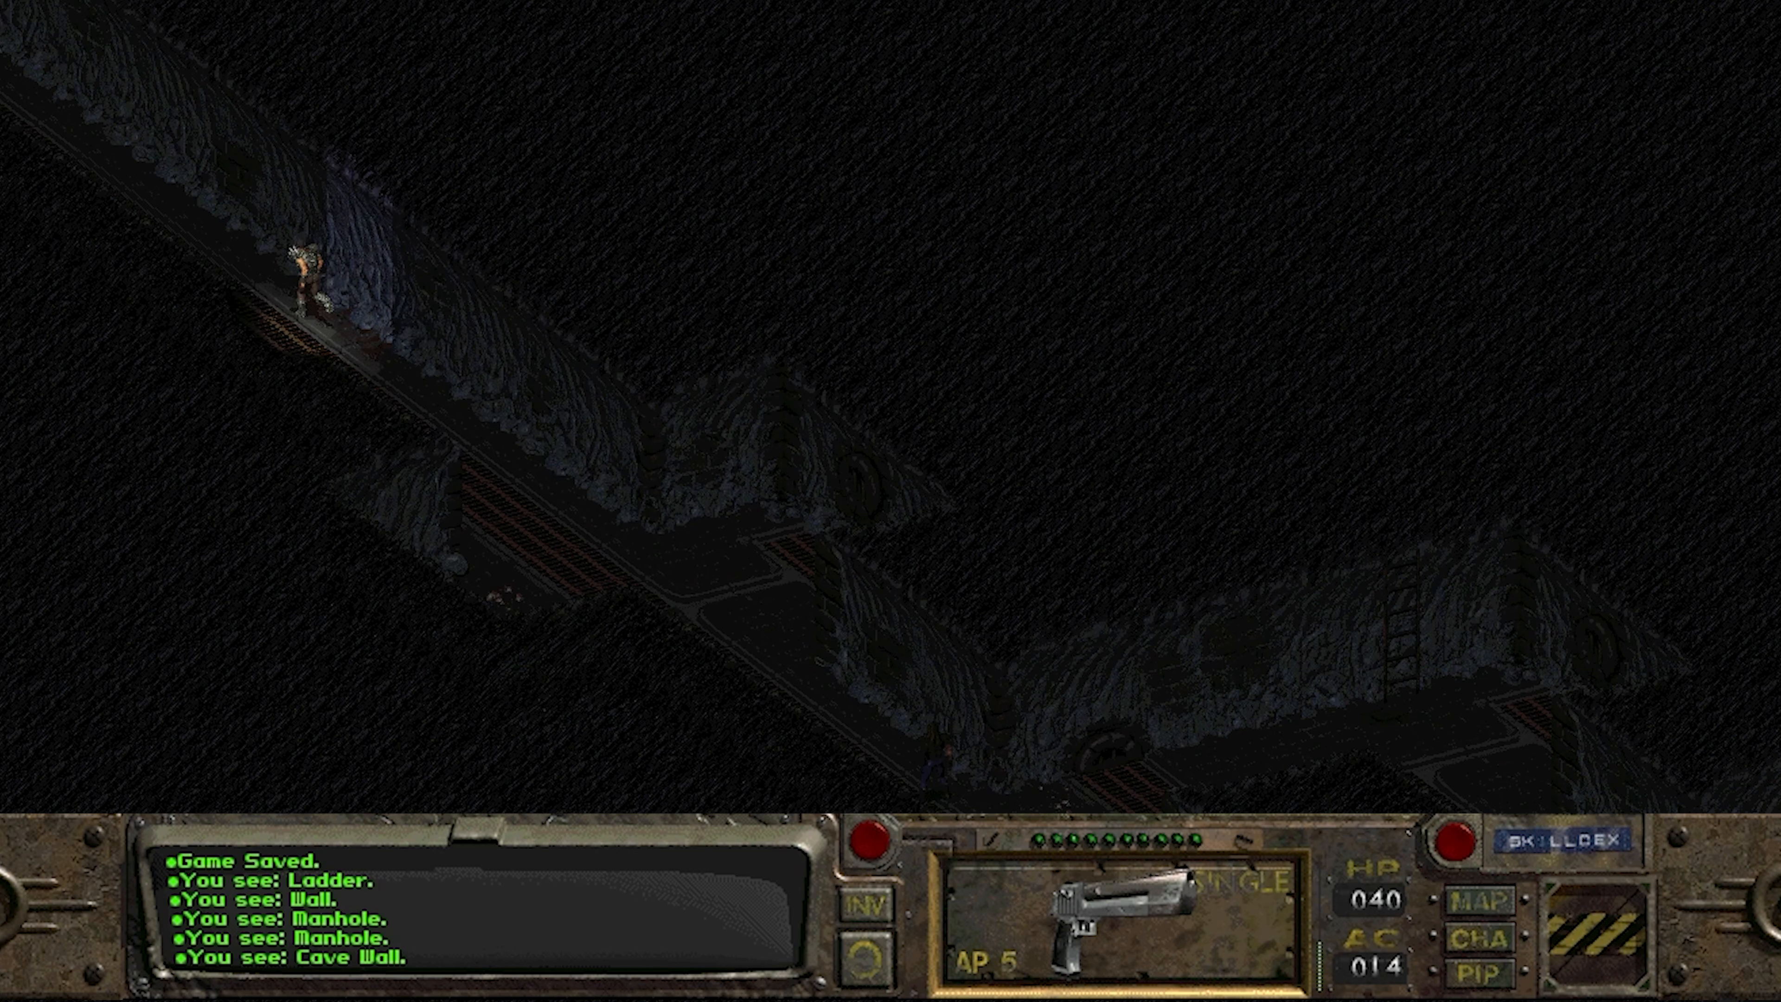
# Walk along the sewer tunnel and climb the ladder to the surface.
pyautogui.click(1261, 682)
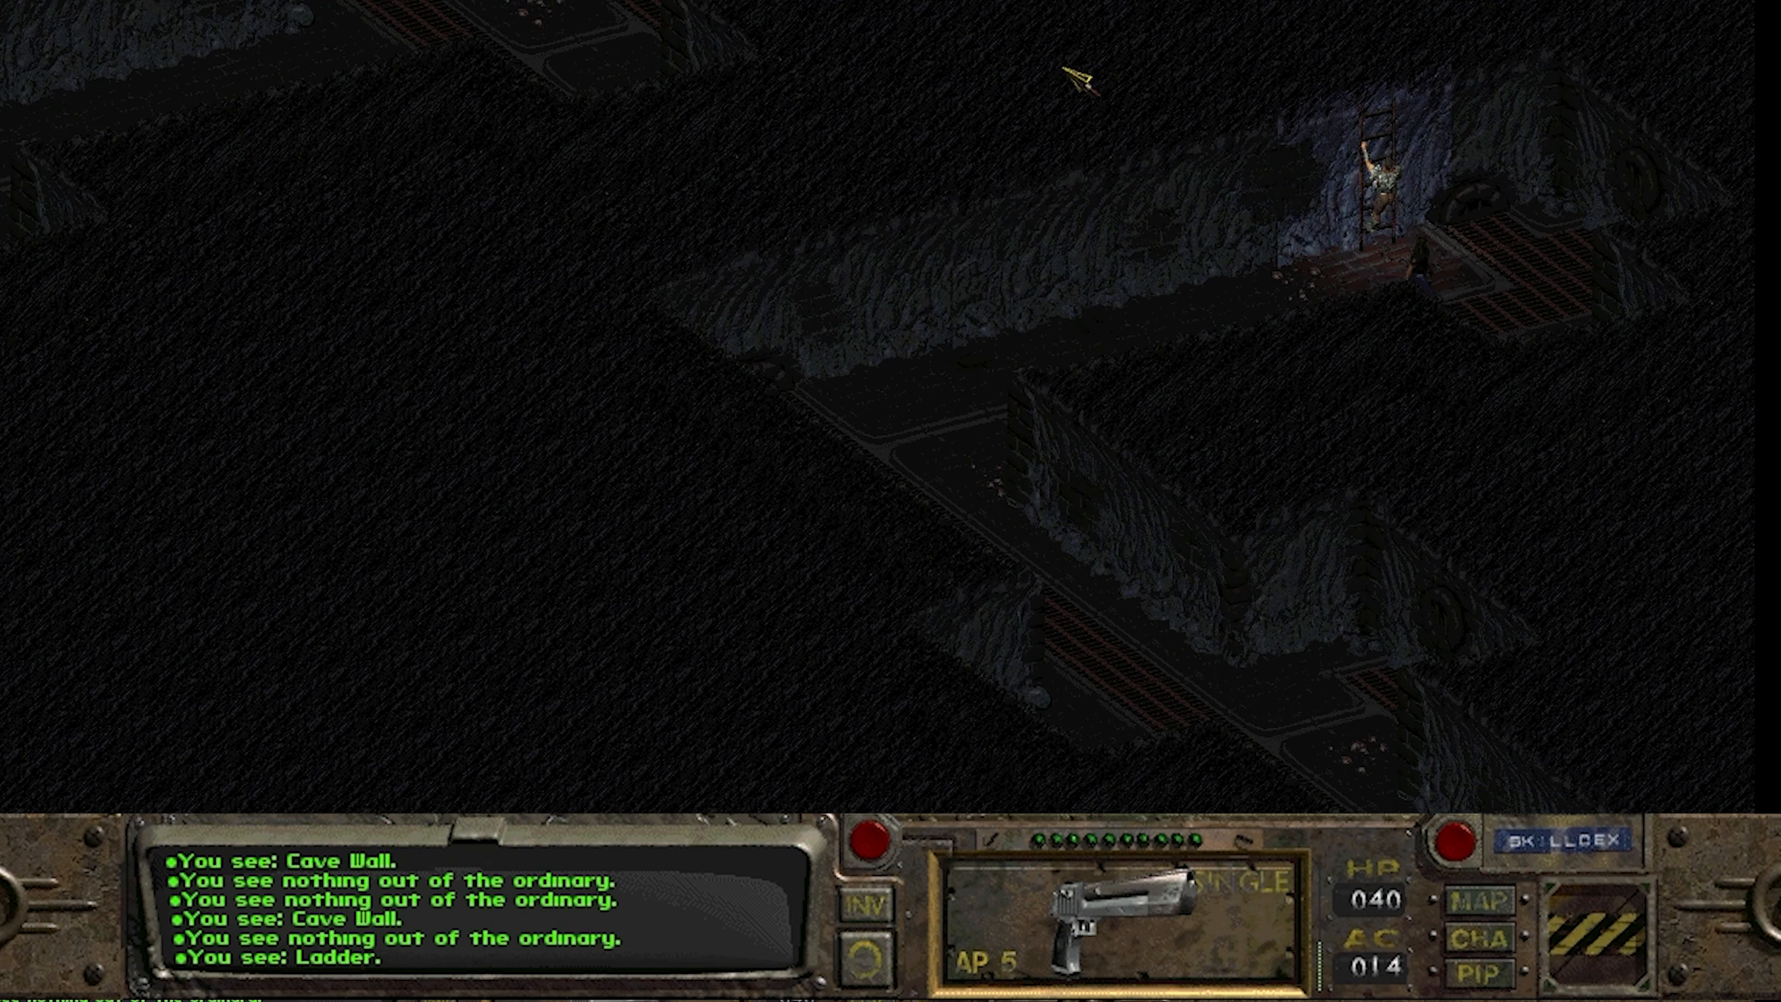
pyautogui.click(1367, 171)
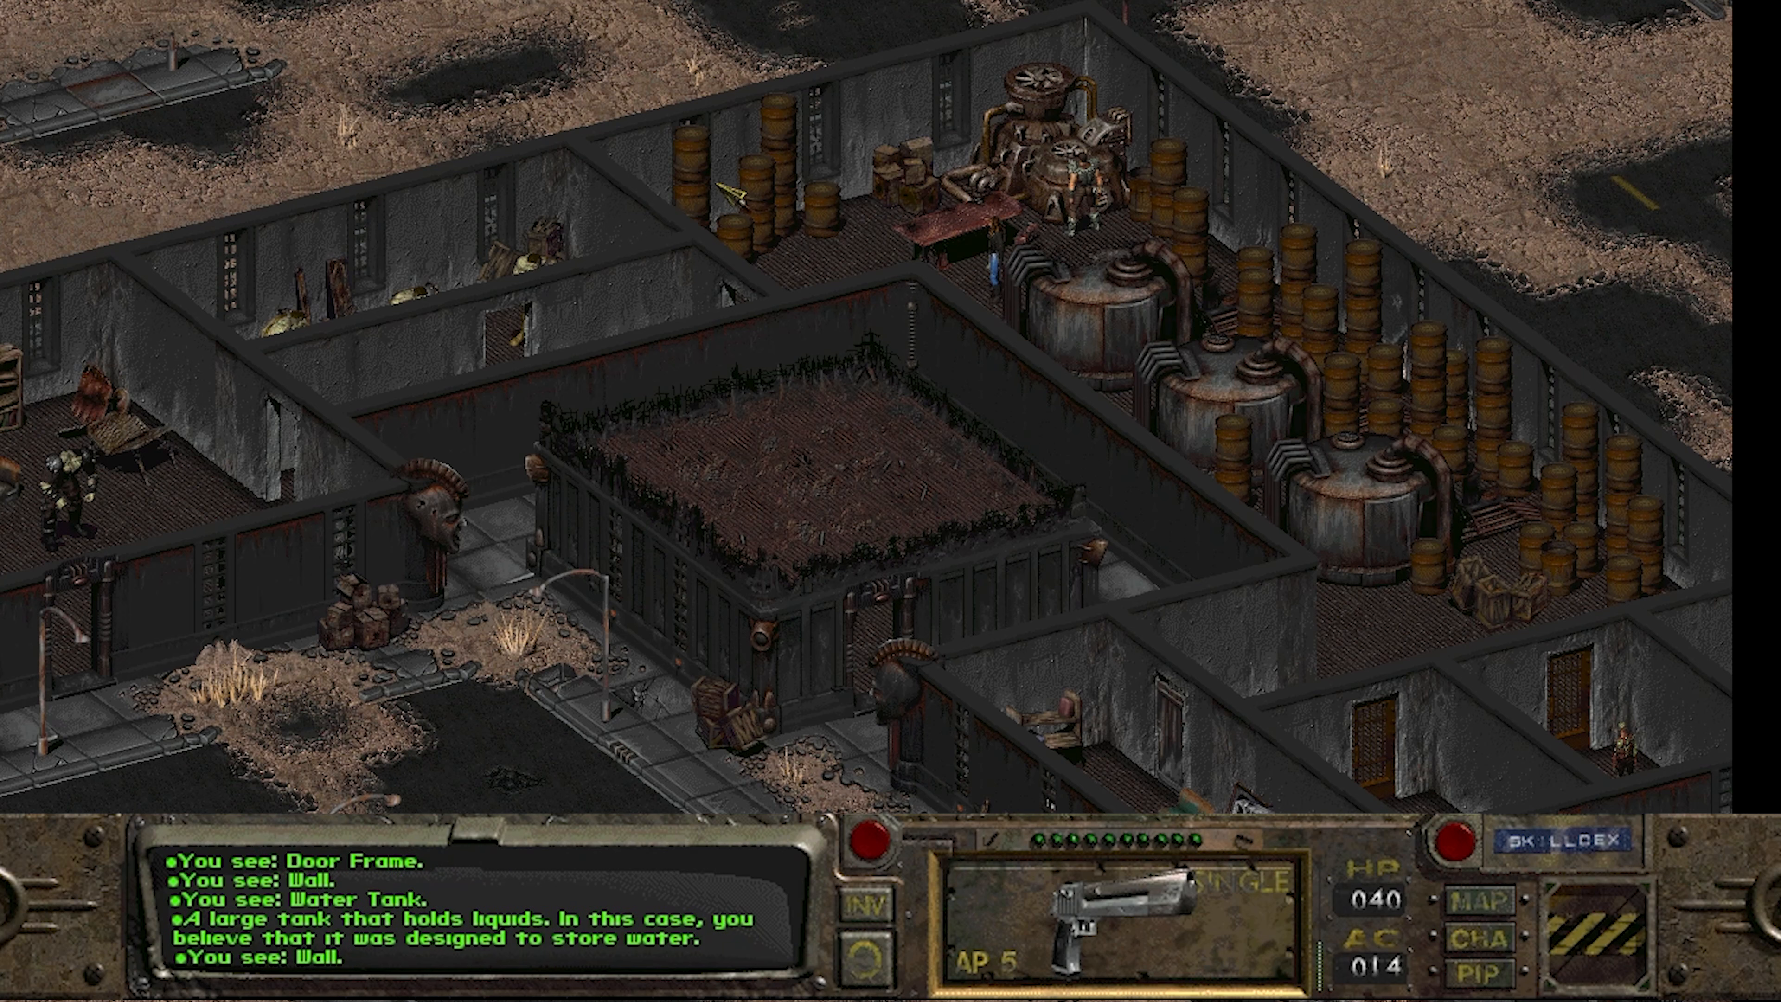
pyautogui.moveTo(960, 187)
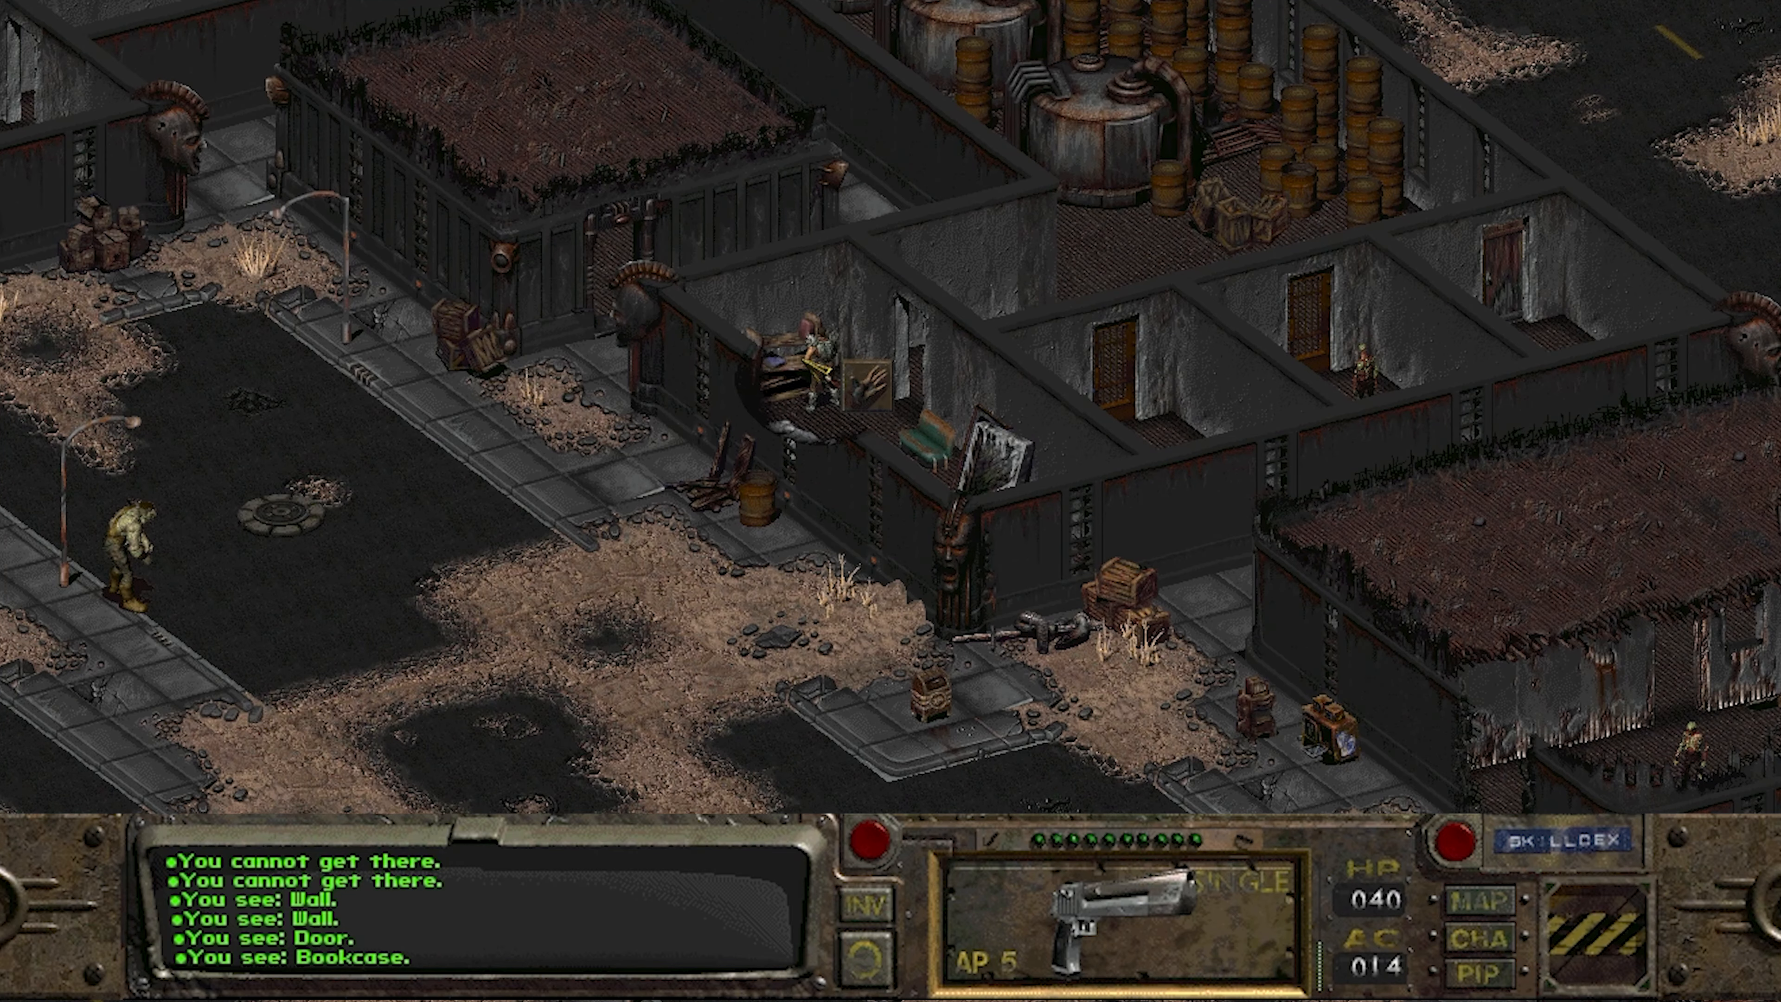
# Search the first bookcase, find it empty, and close its contents.
pyautogui.click(850, 375)
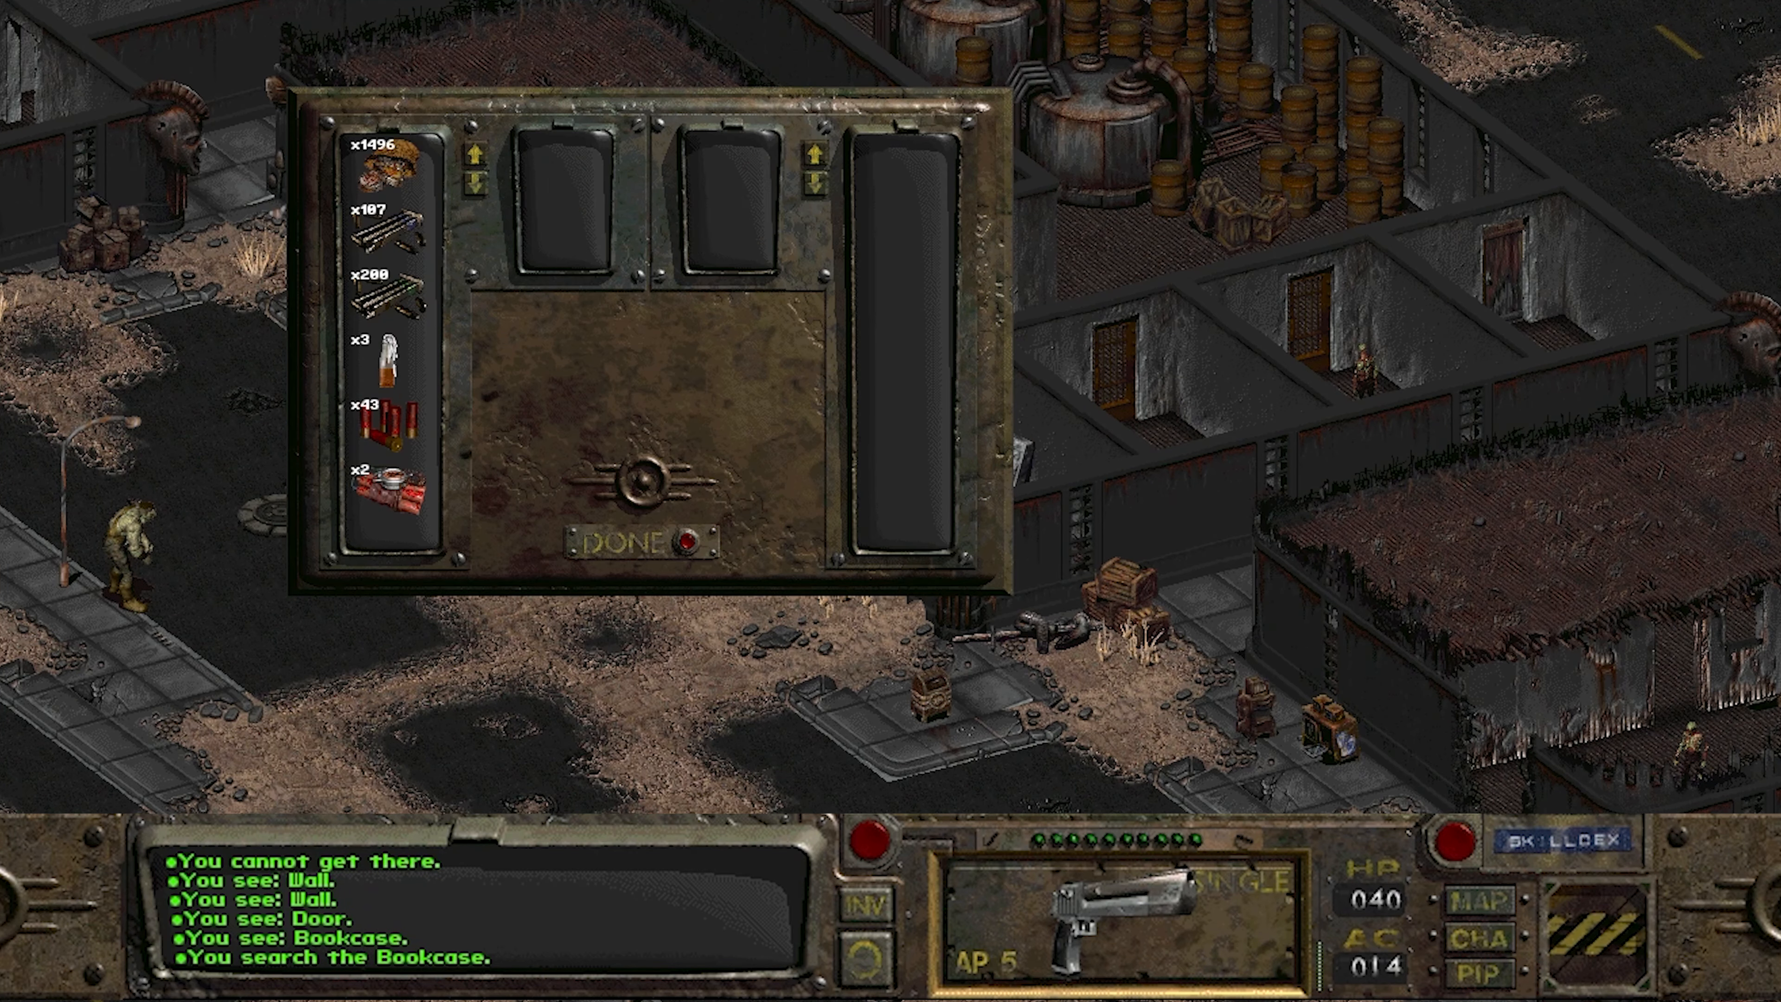
pyautogui.click(634, 540)
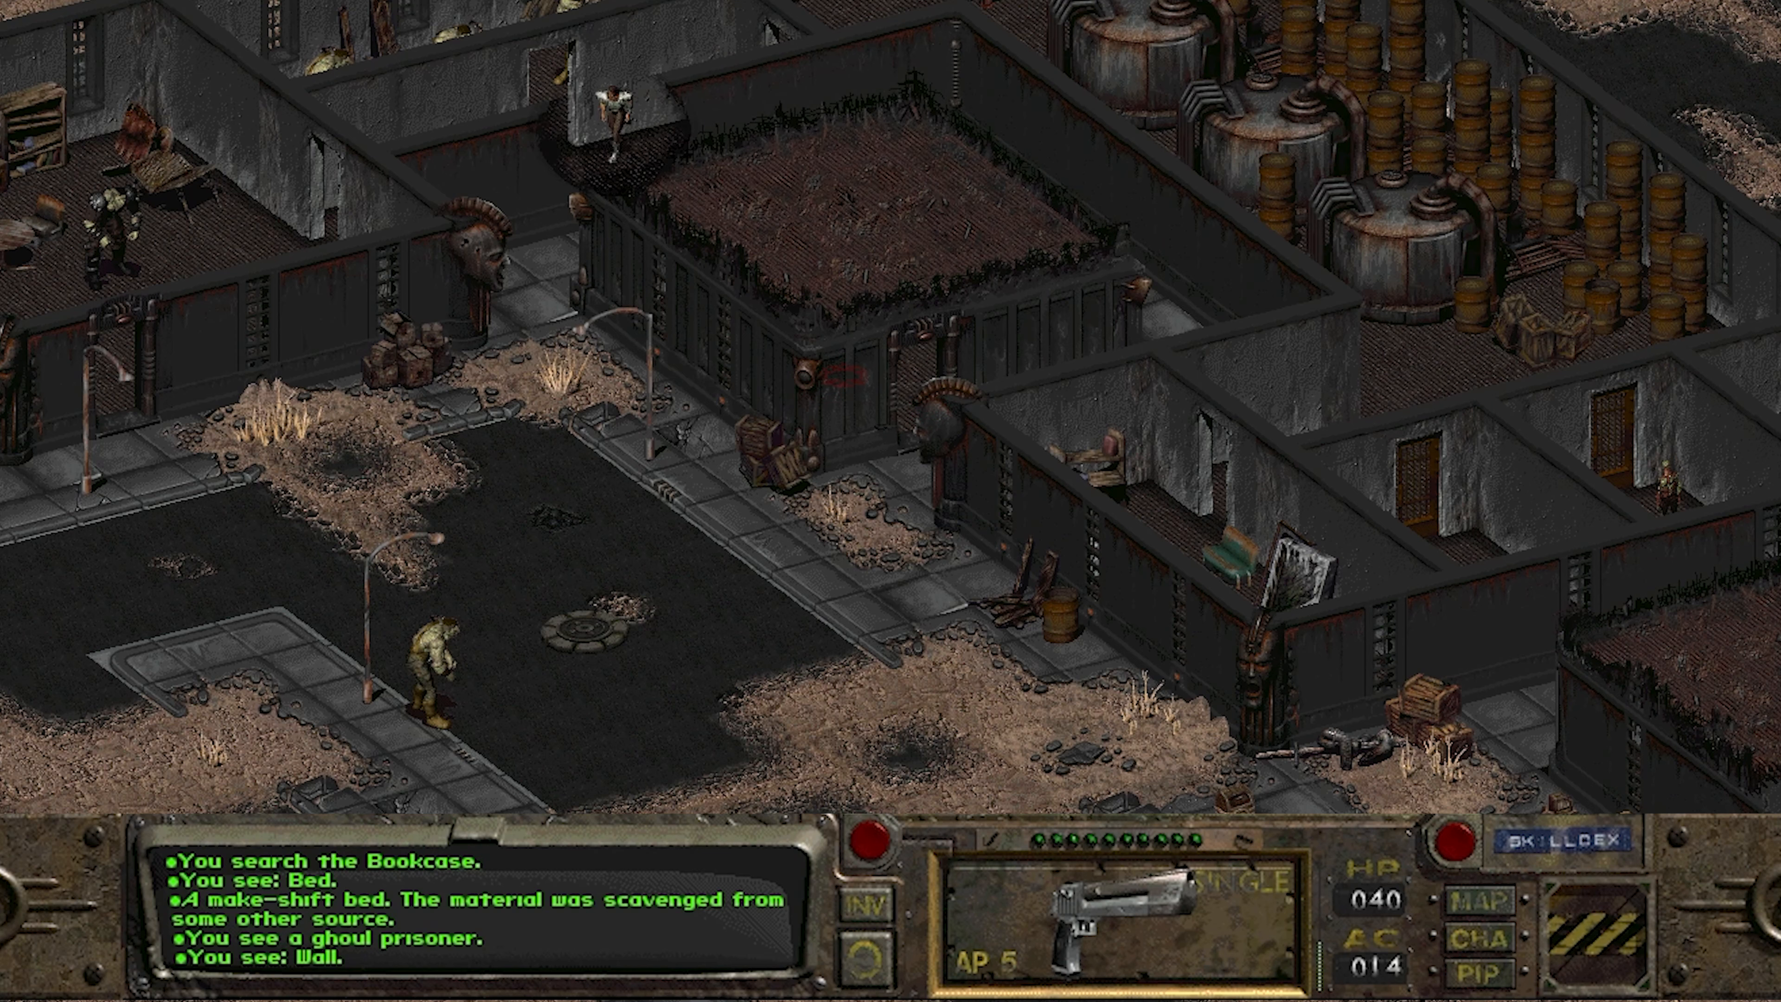
# Search the other bookcase holding ammunition stacks, close it, and approach the healer.
pyautogui.scroll(-3)
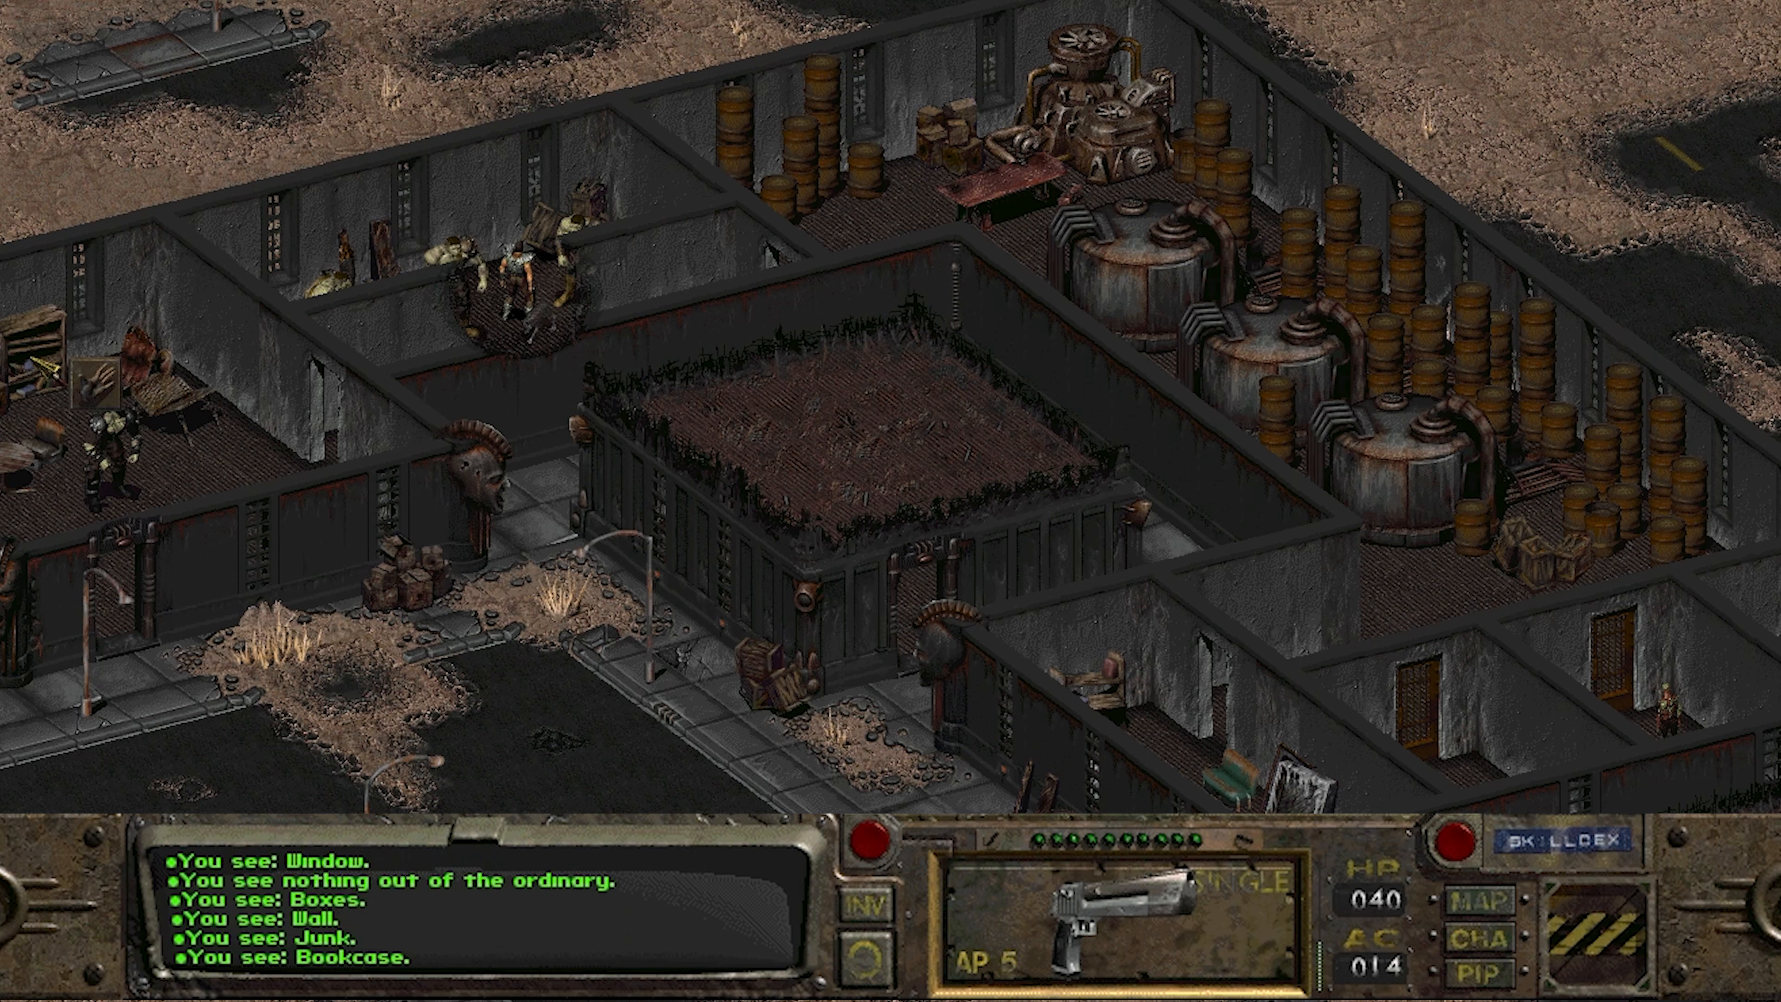
pyautogui.click(517, 283)
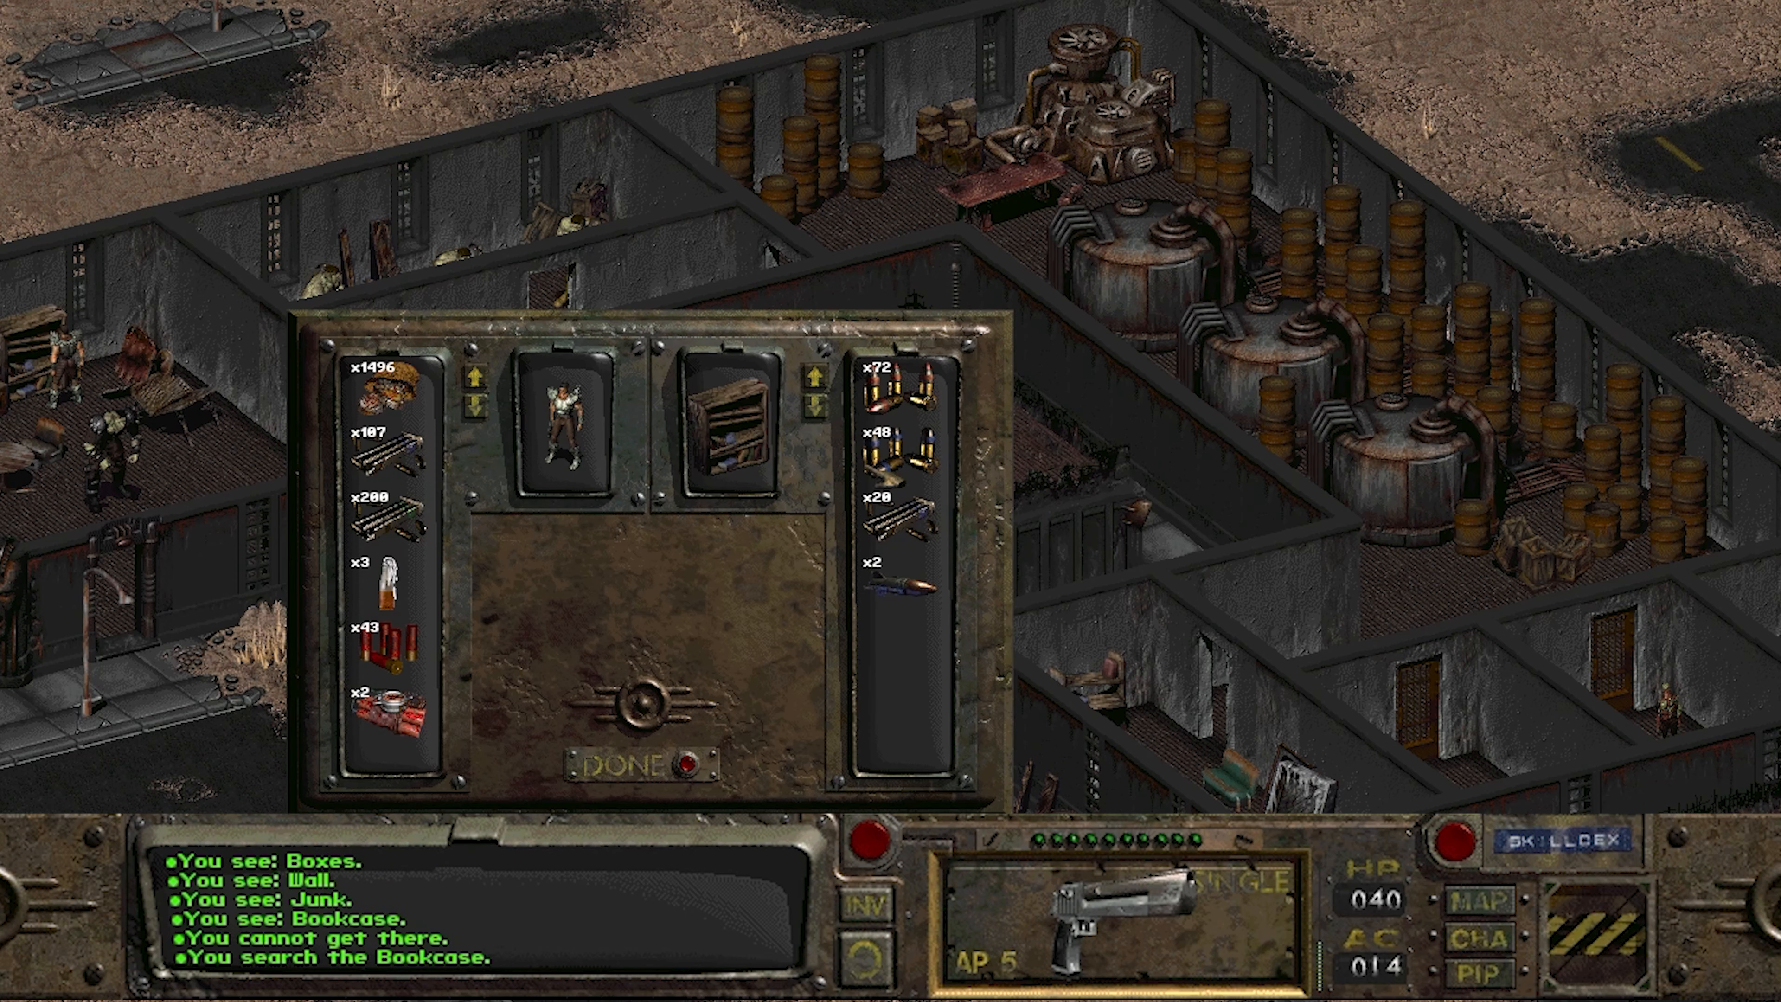
pyautogui.click(638, 763)
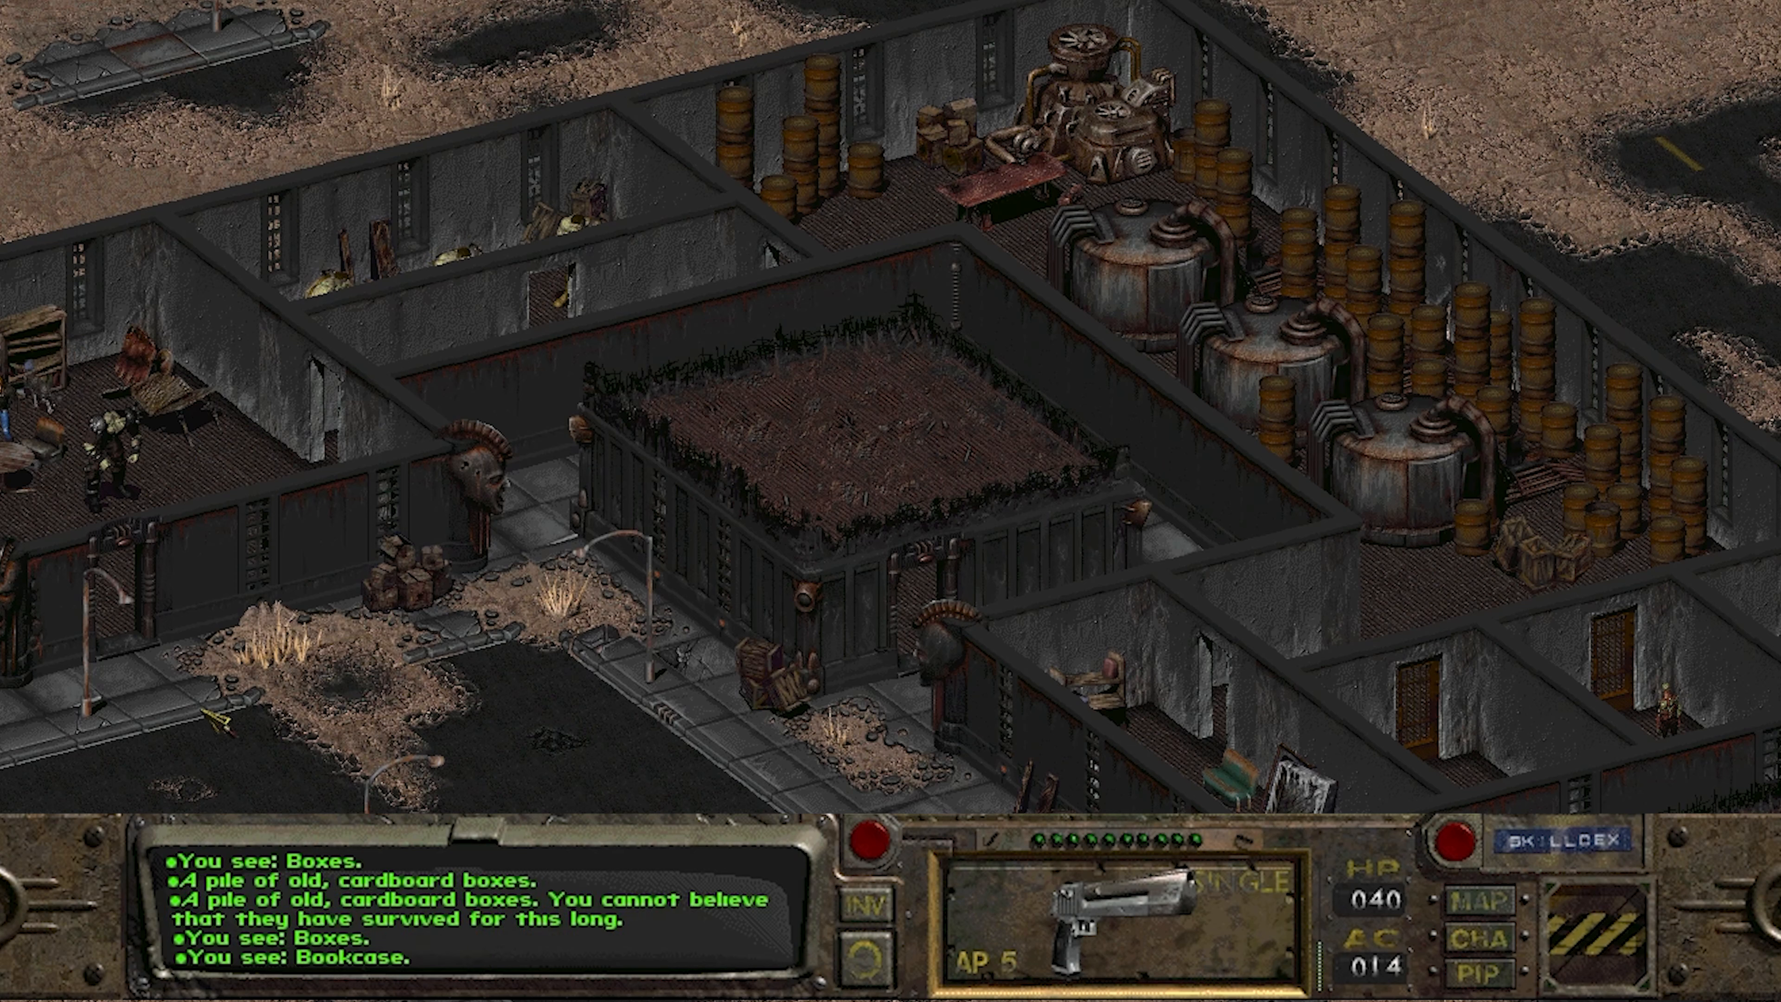
pyautogui.click(233, 693)
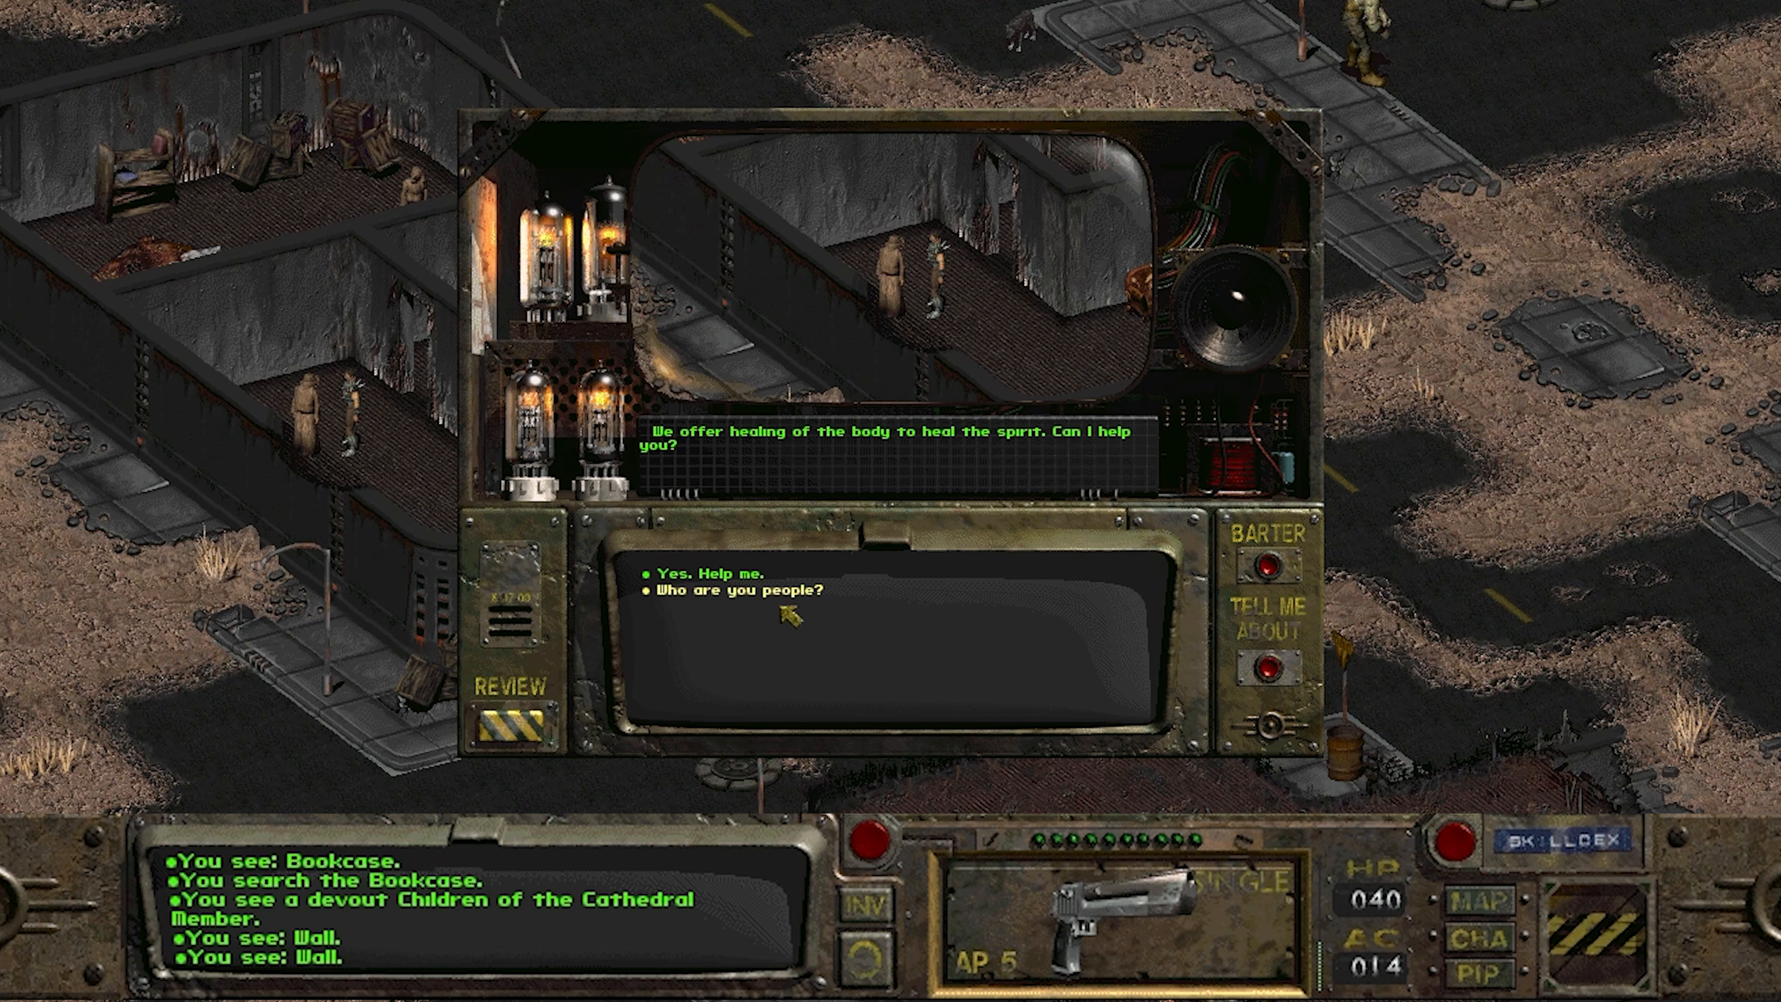
# Leave the cathedral member's conversation and close the third empty bookcase.
pyautogui.click(739, 590)
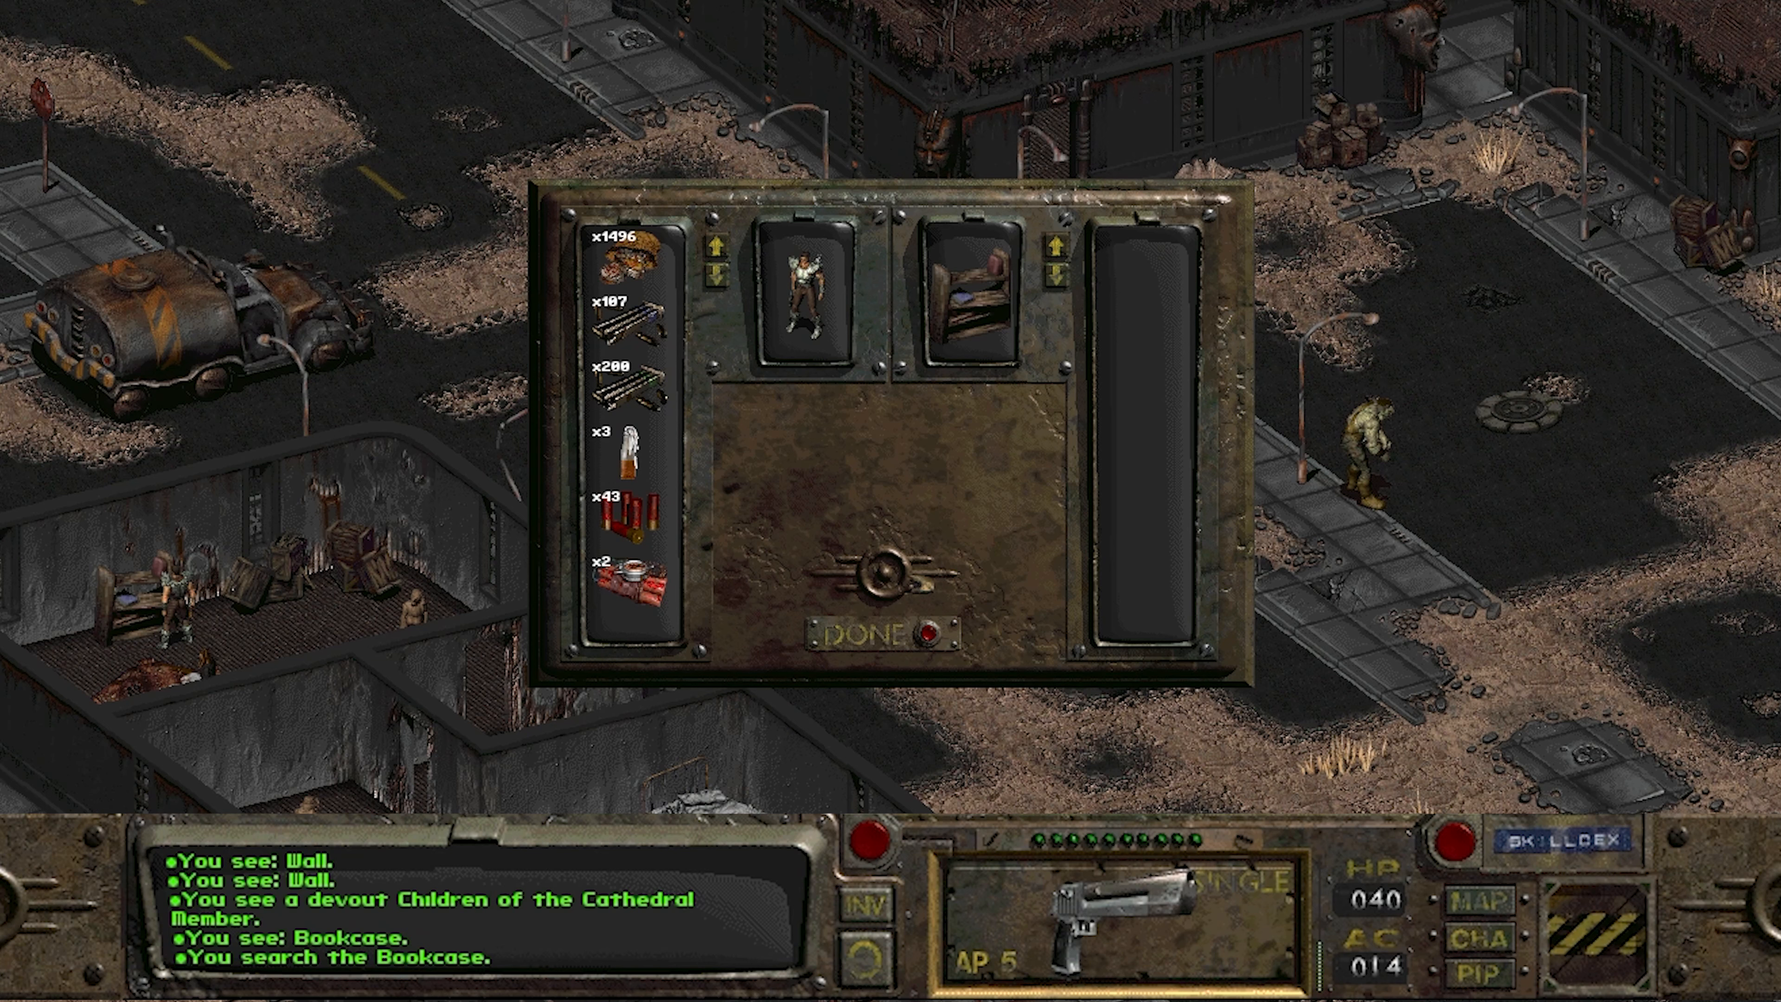
pyautogui.click(865, 632)
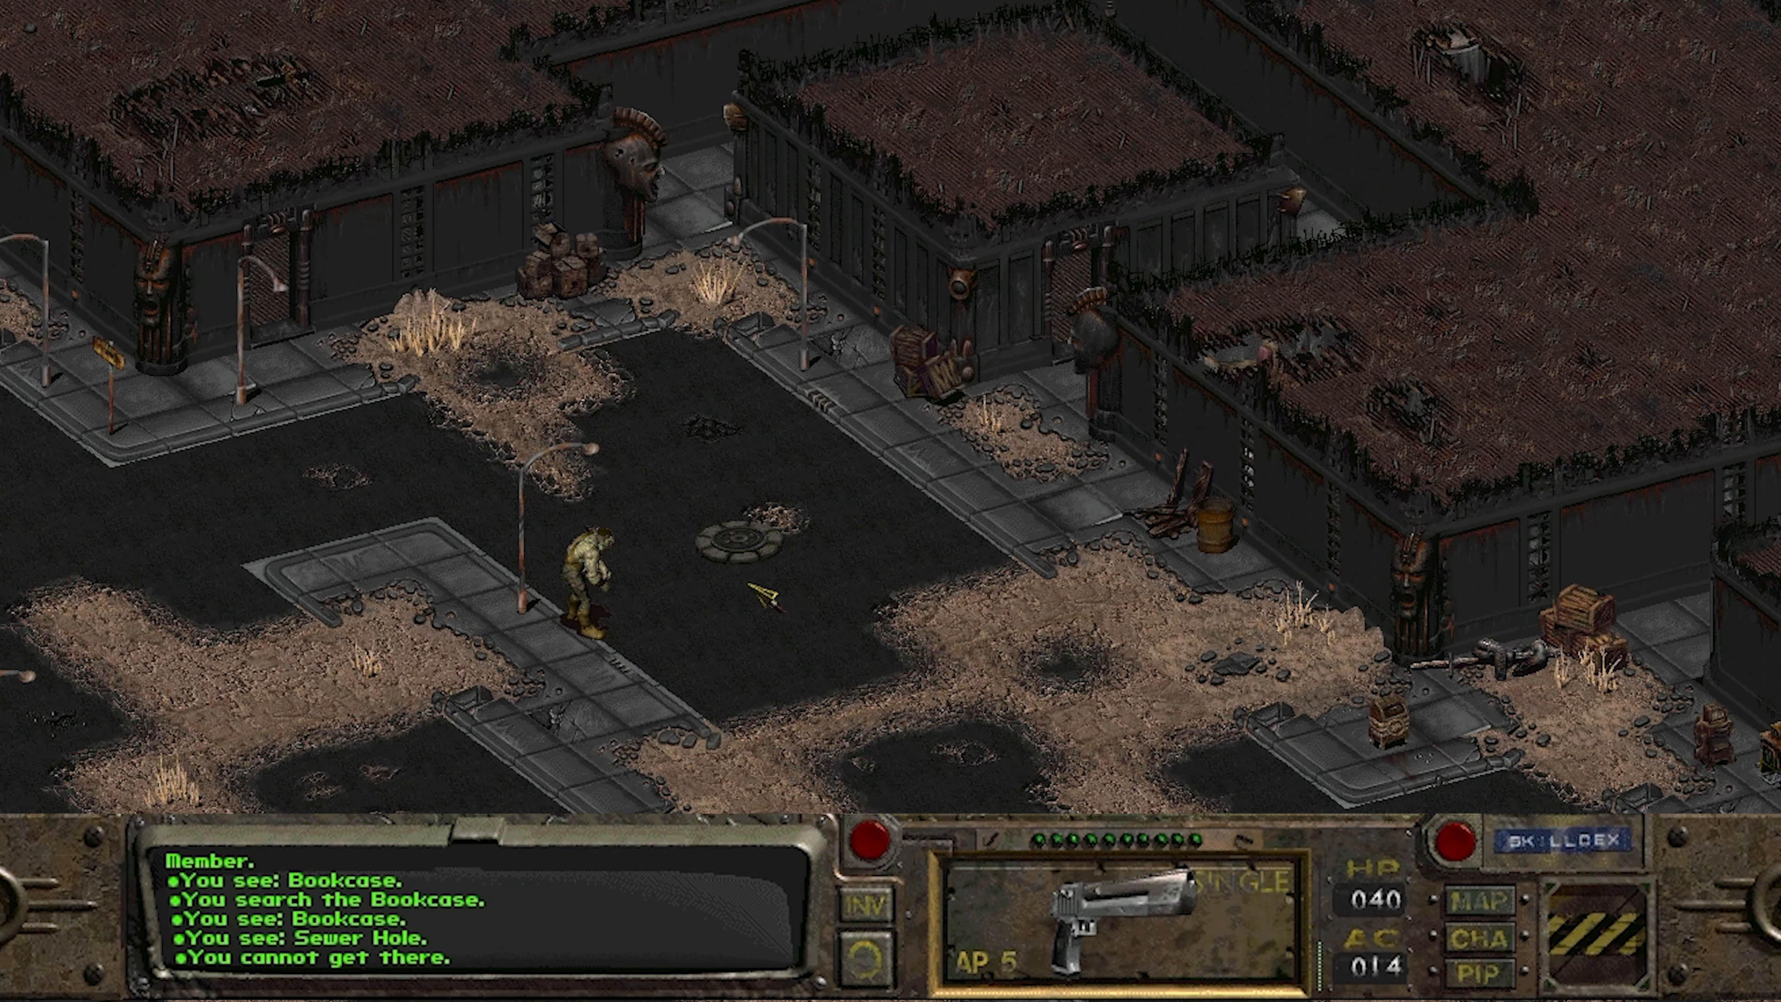
pyautogui.click(758, 561)
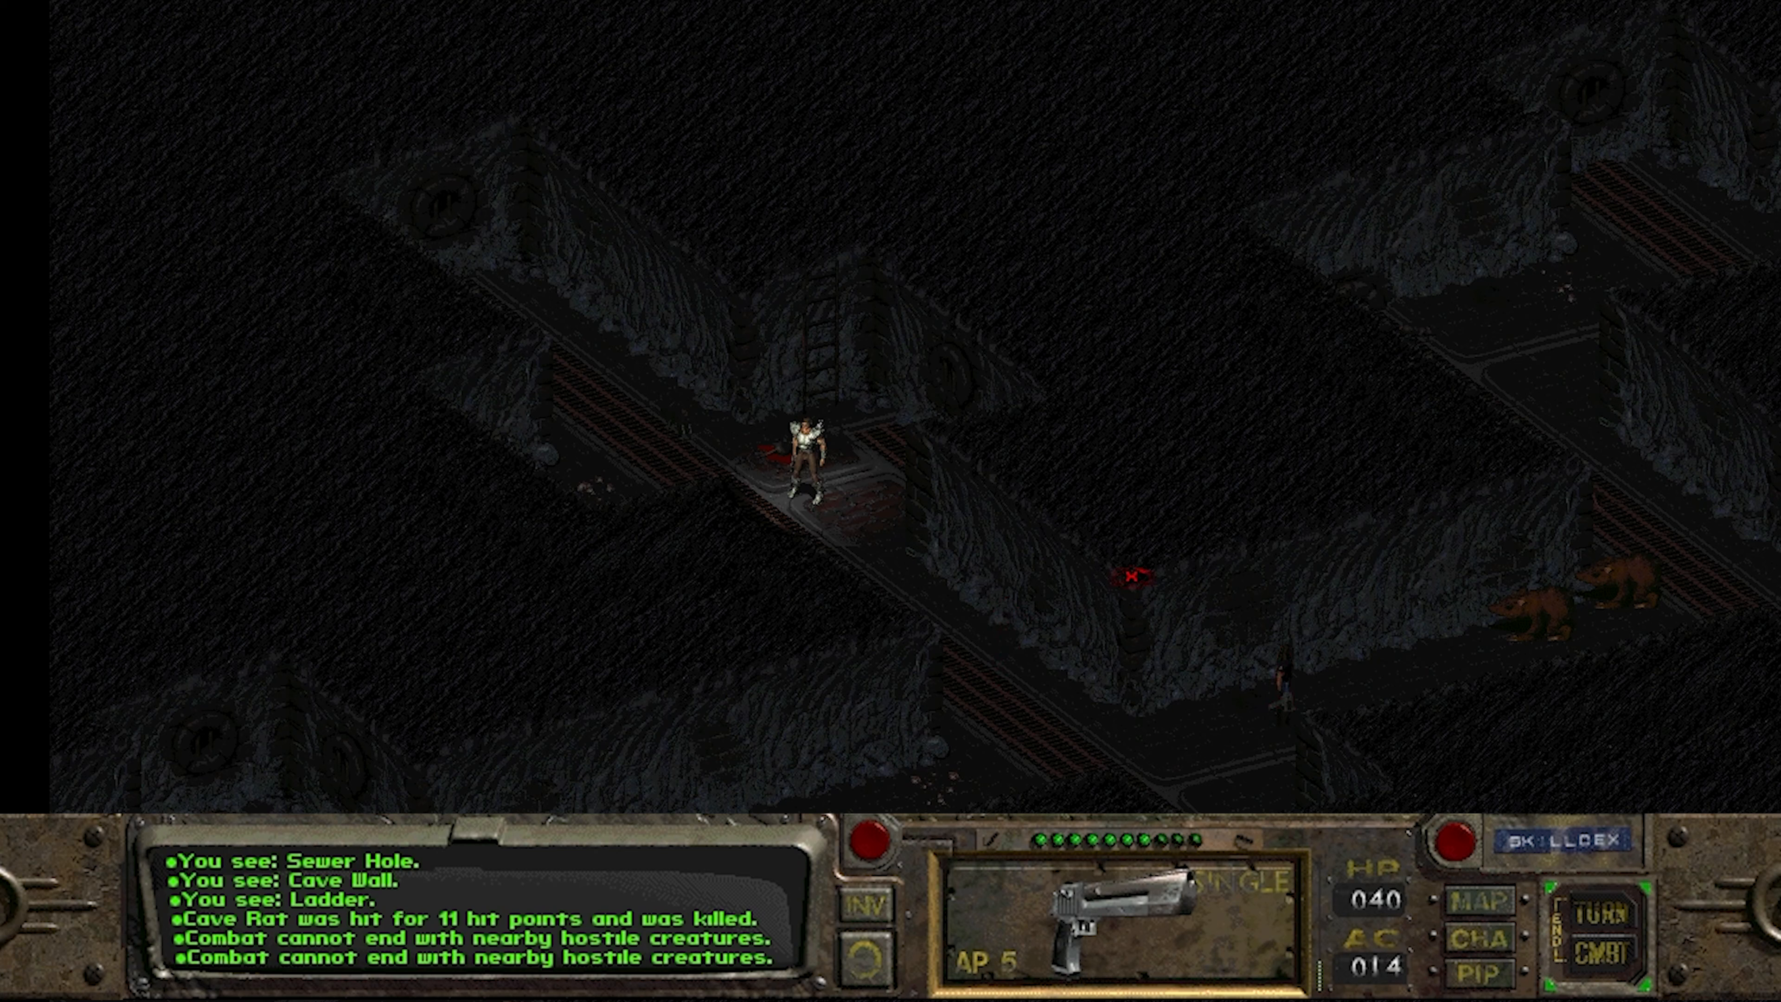
pyautogui.moveTo(980, 724)
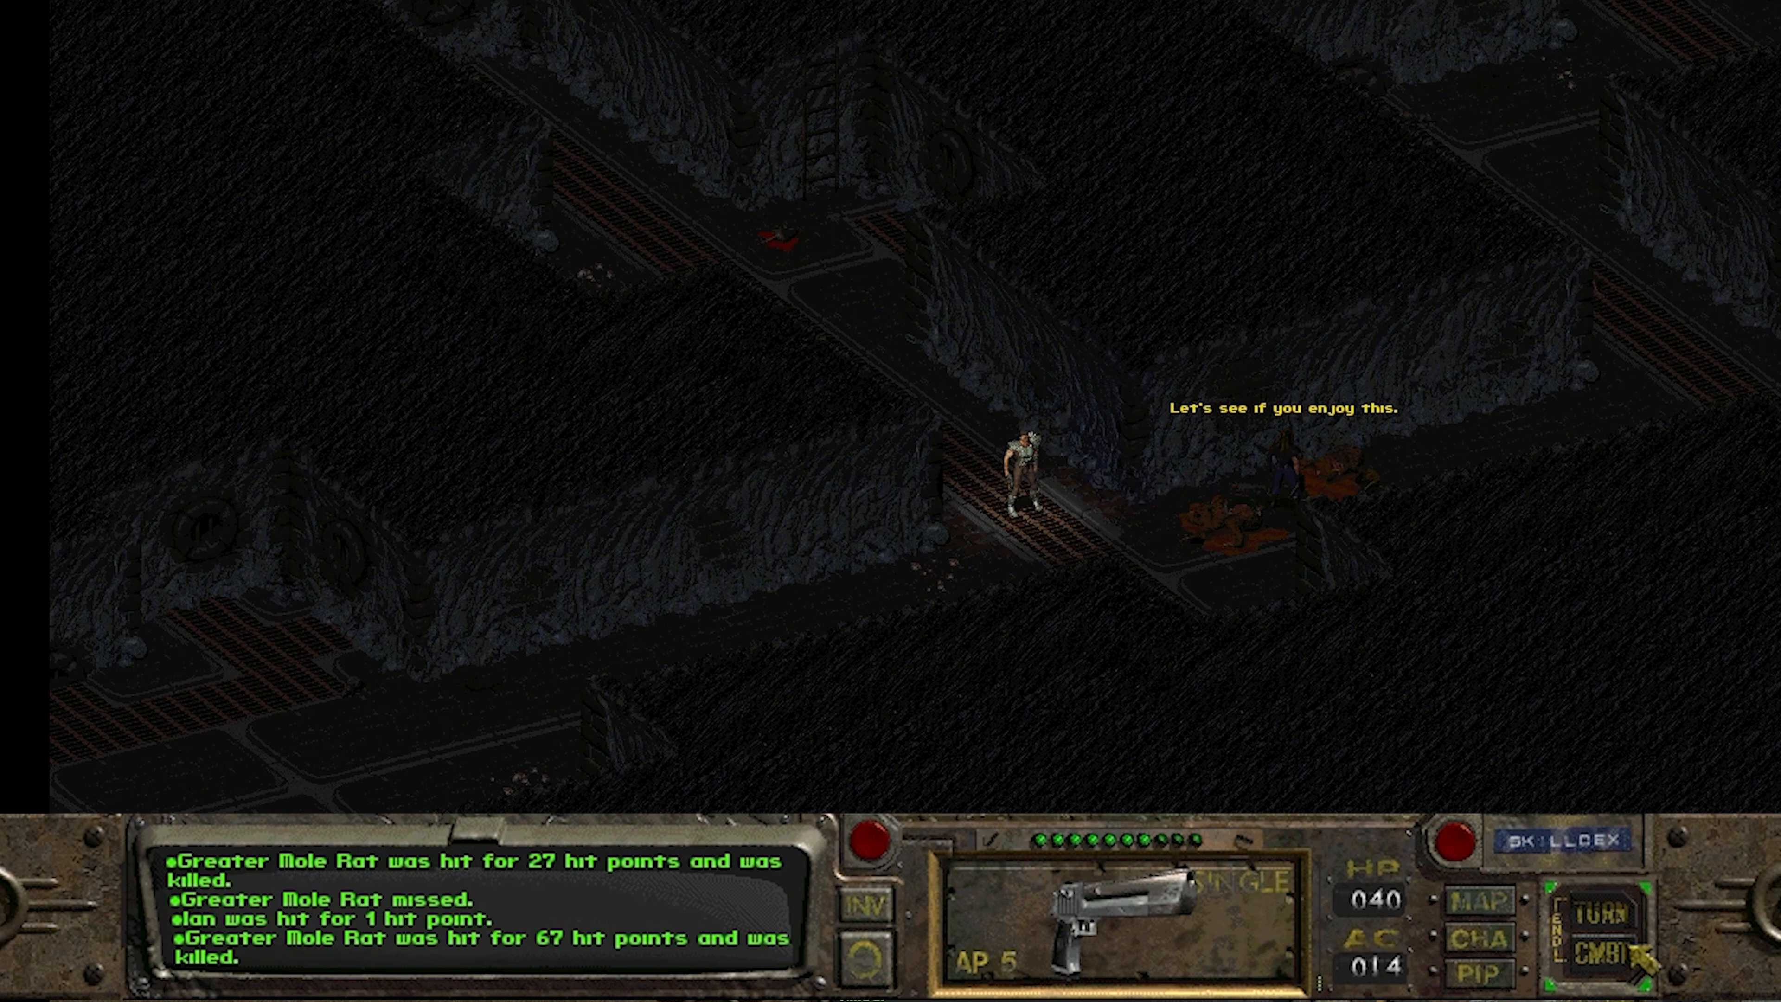
# Shoot the remaining cave rats and the mole rat, ending combat for experience.
pyautogui.click(1603, 945)
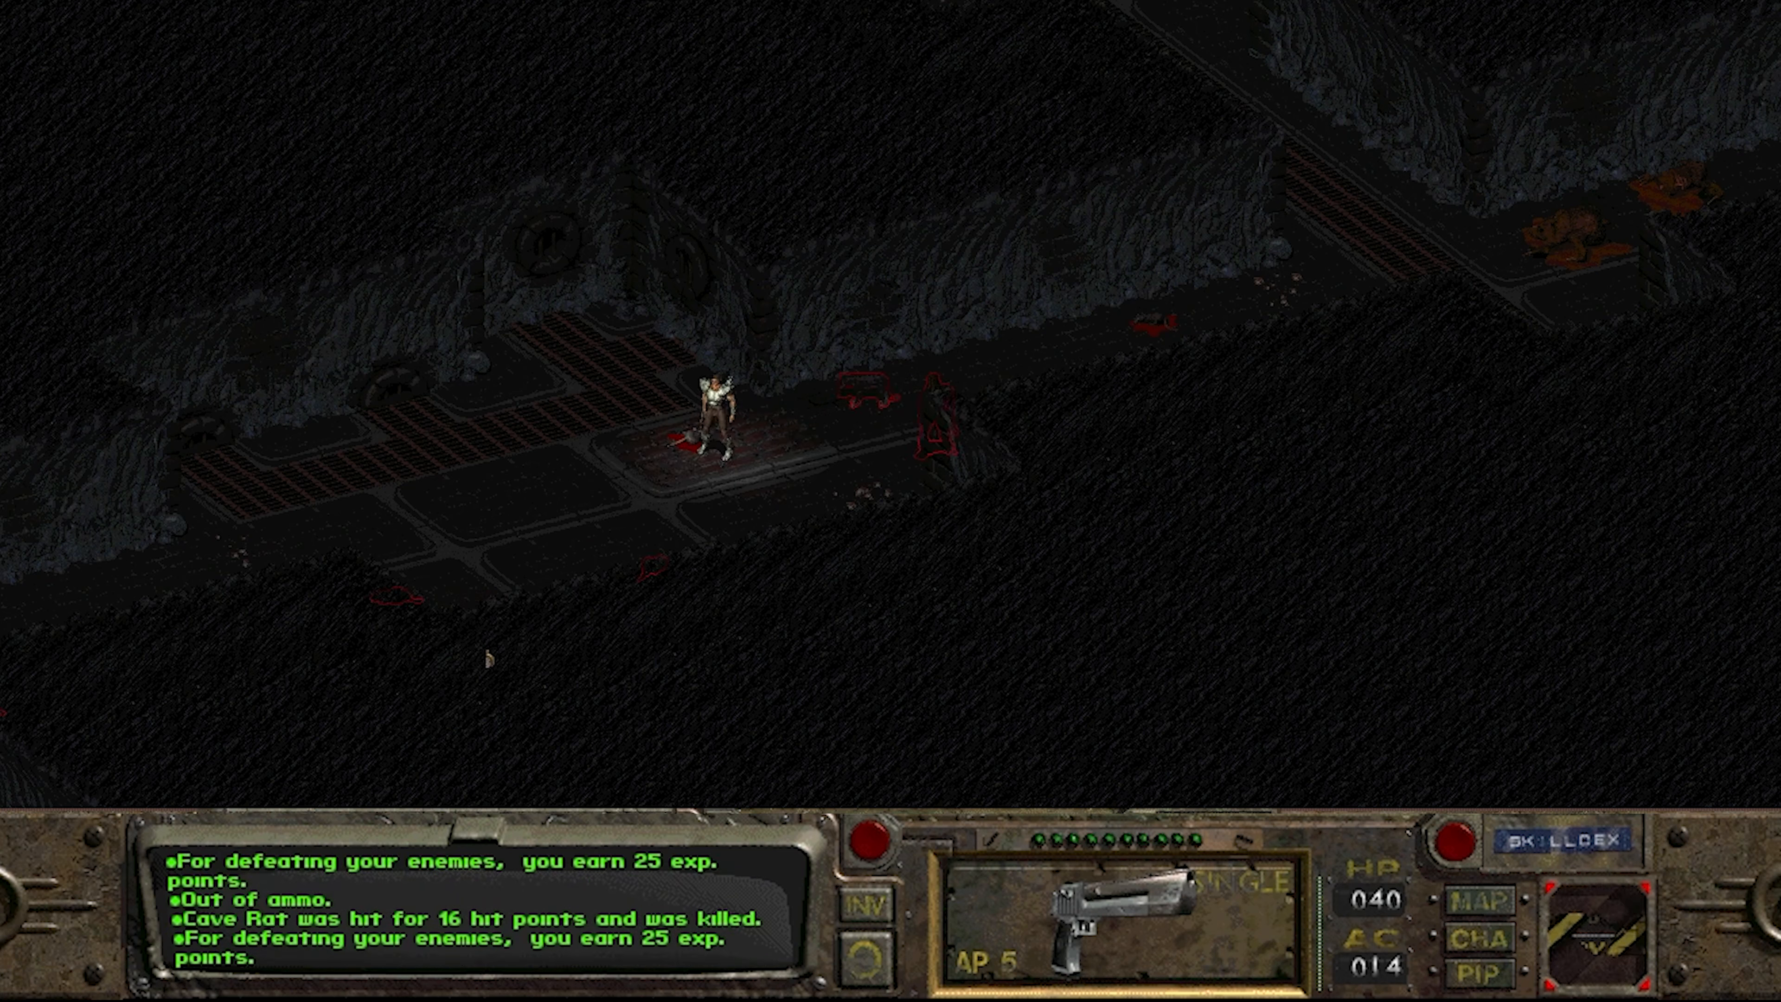
pyautogui.click(1609, 943)
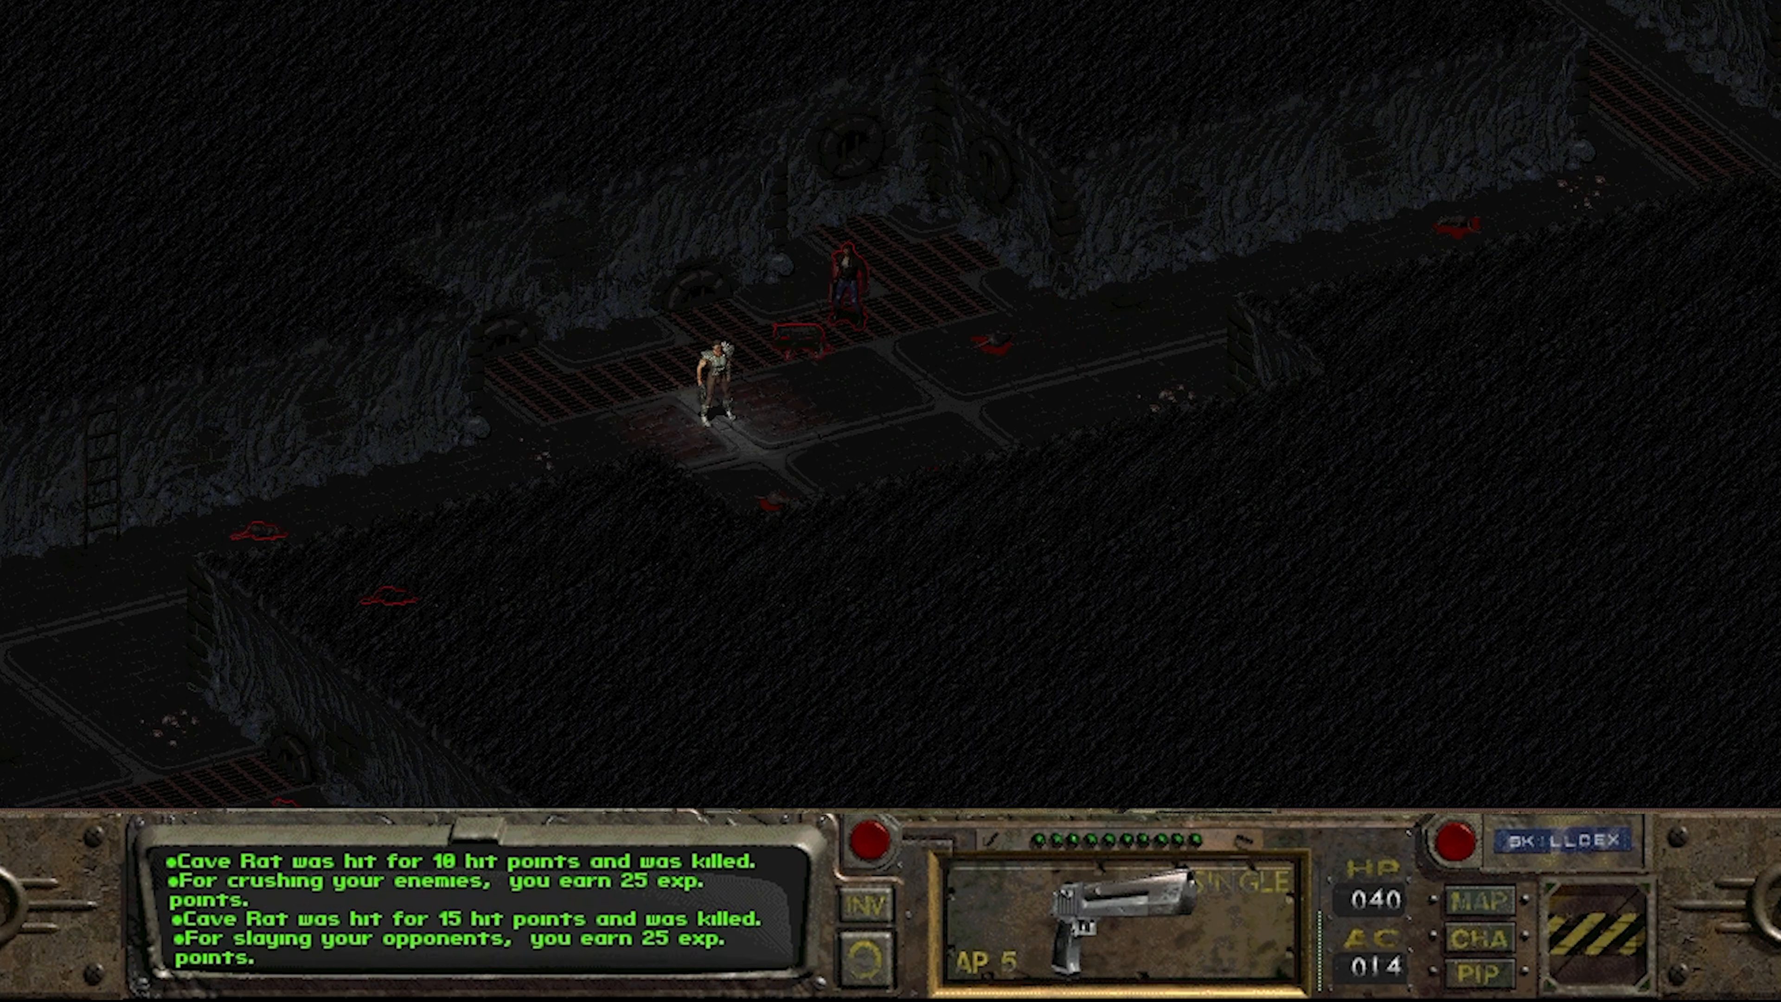
pyautogui.click(1595, 920)
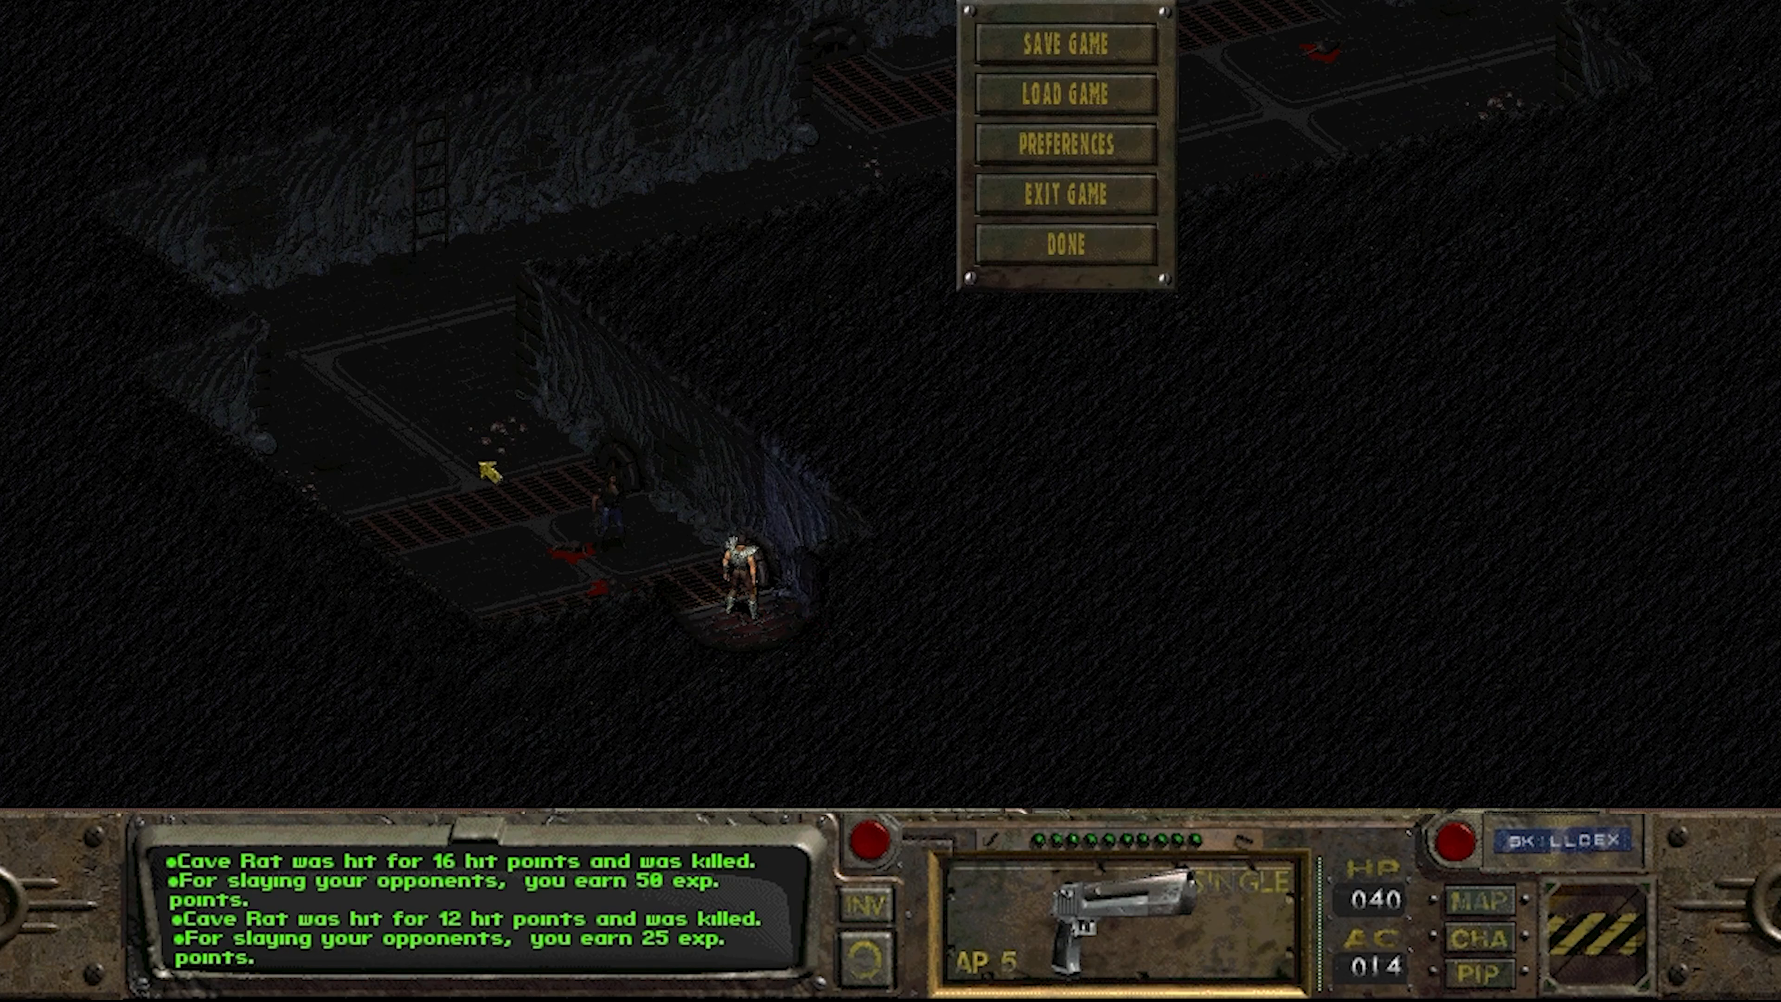
# Save the game over an existing slot, confirming the overwrite with Yes.
pyautogui.click(1064, 42)
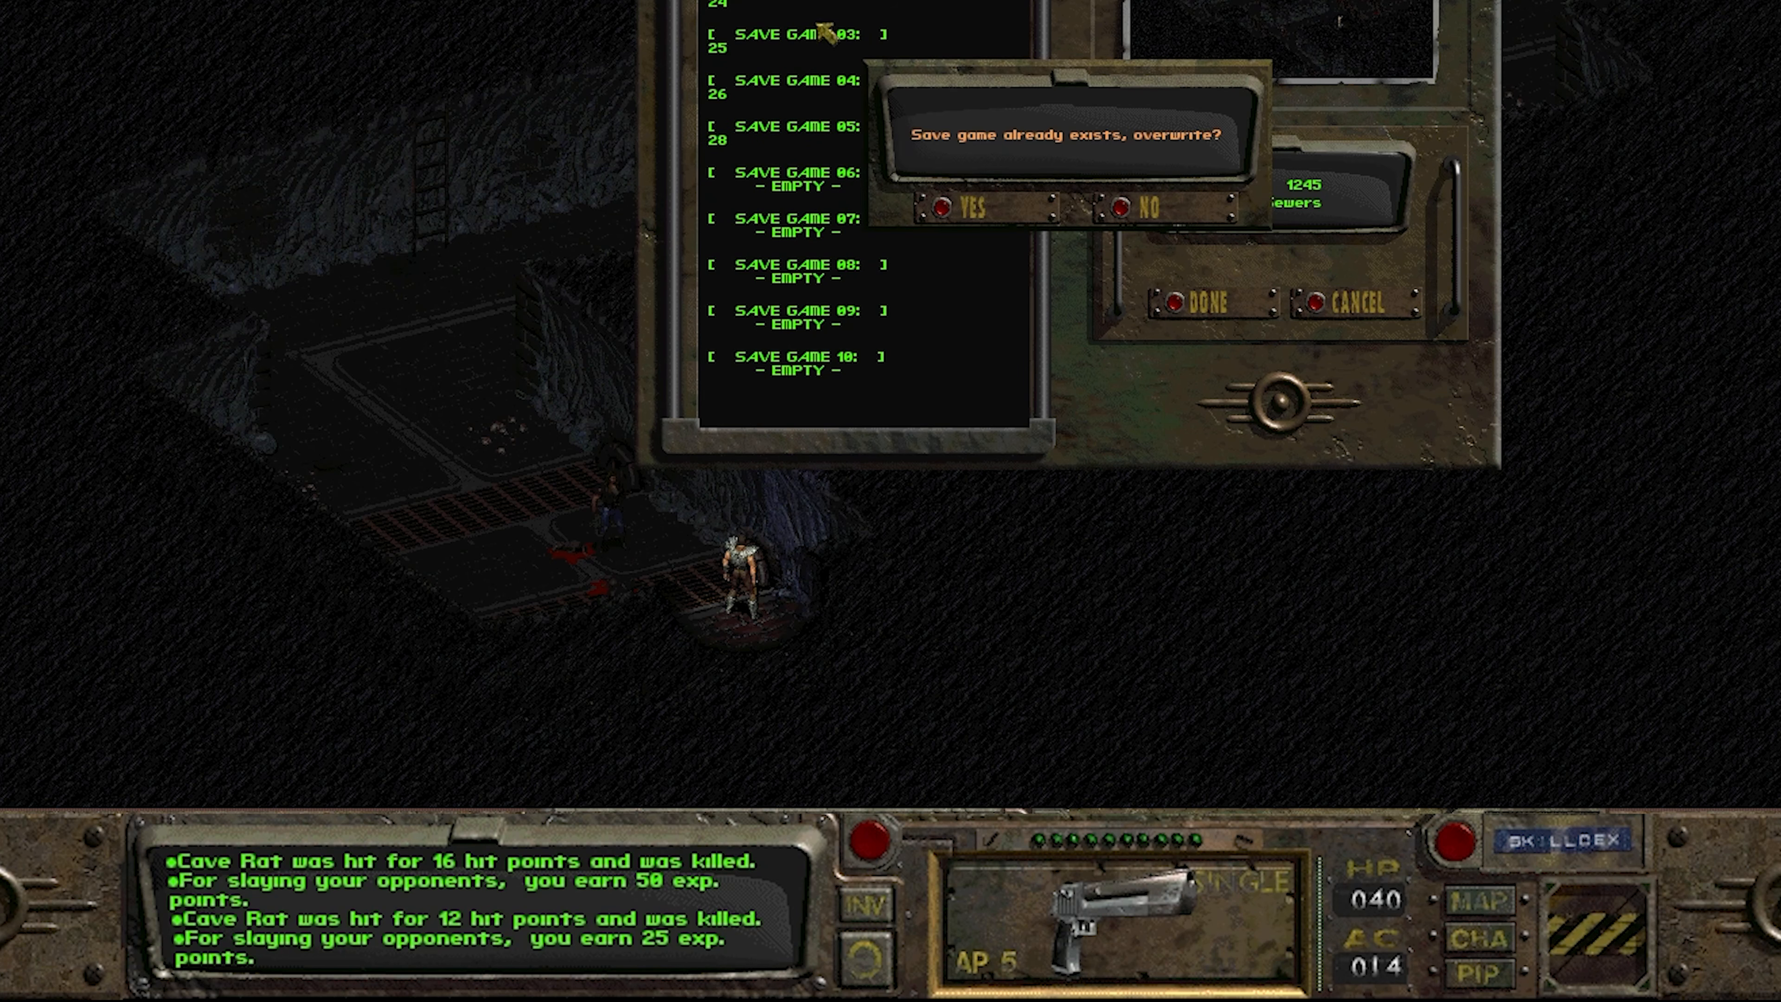
pyautogui.click(965, 210)
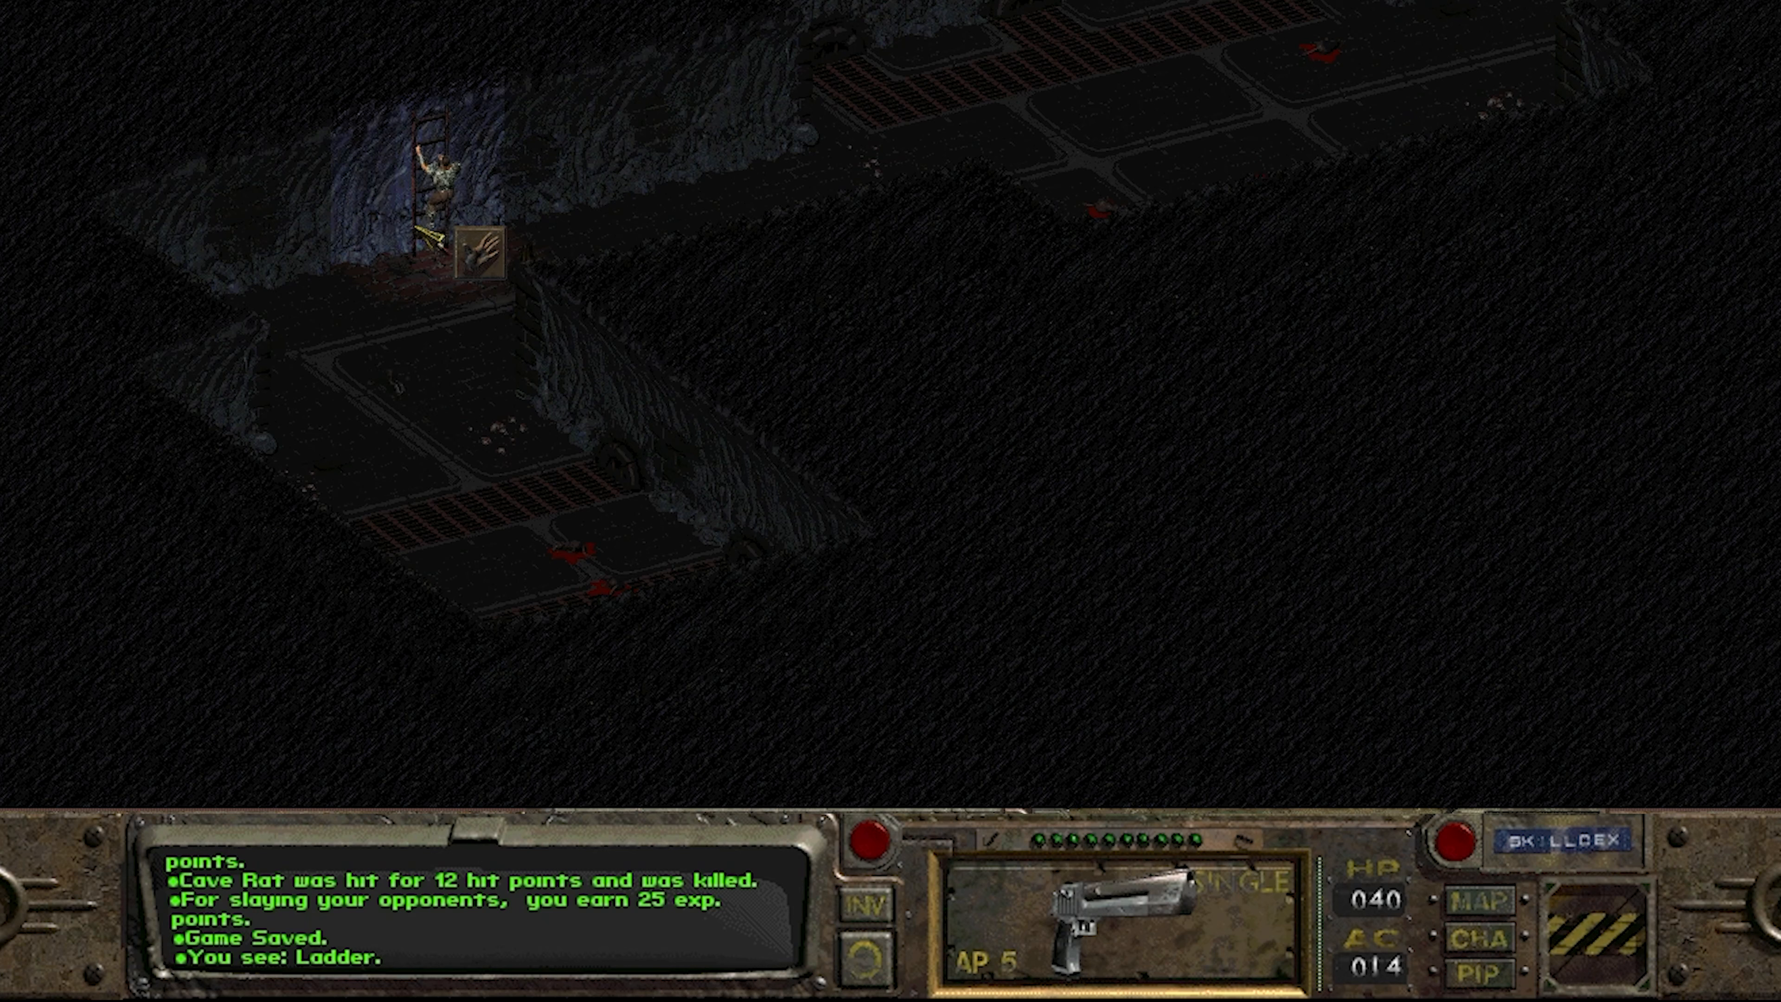
# Climb the ladder to the surface and walk into the ruined town streets.
pyautogui.click(430, 158)
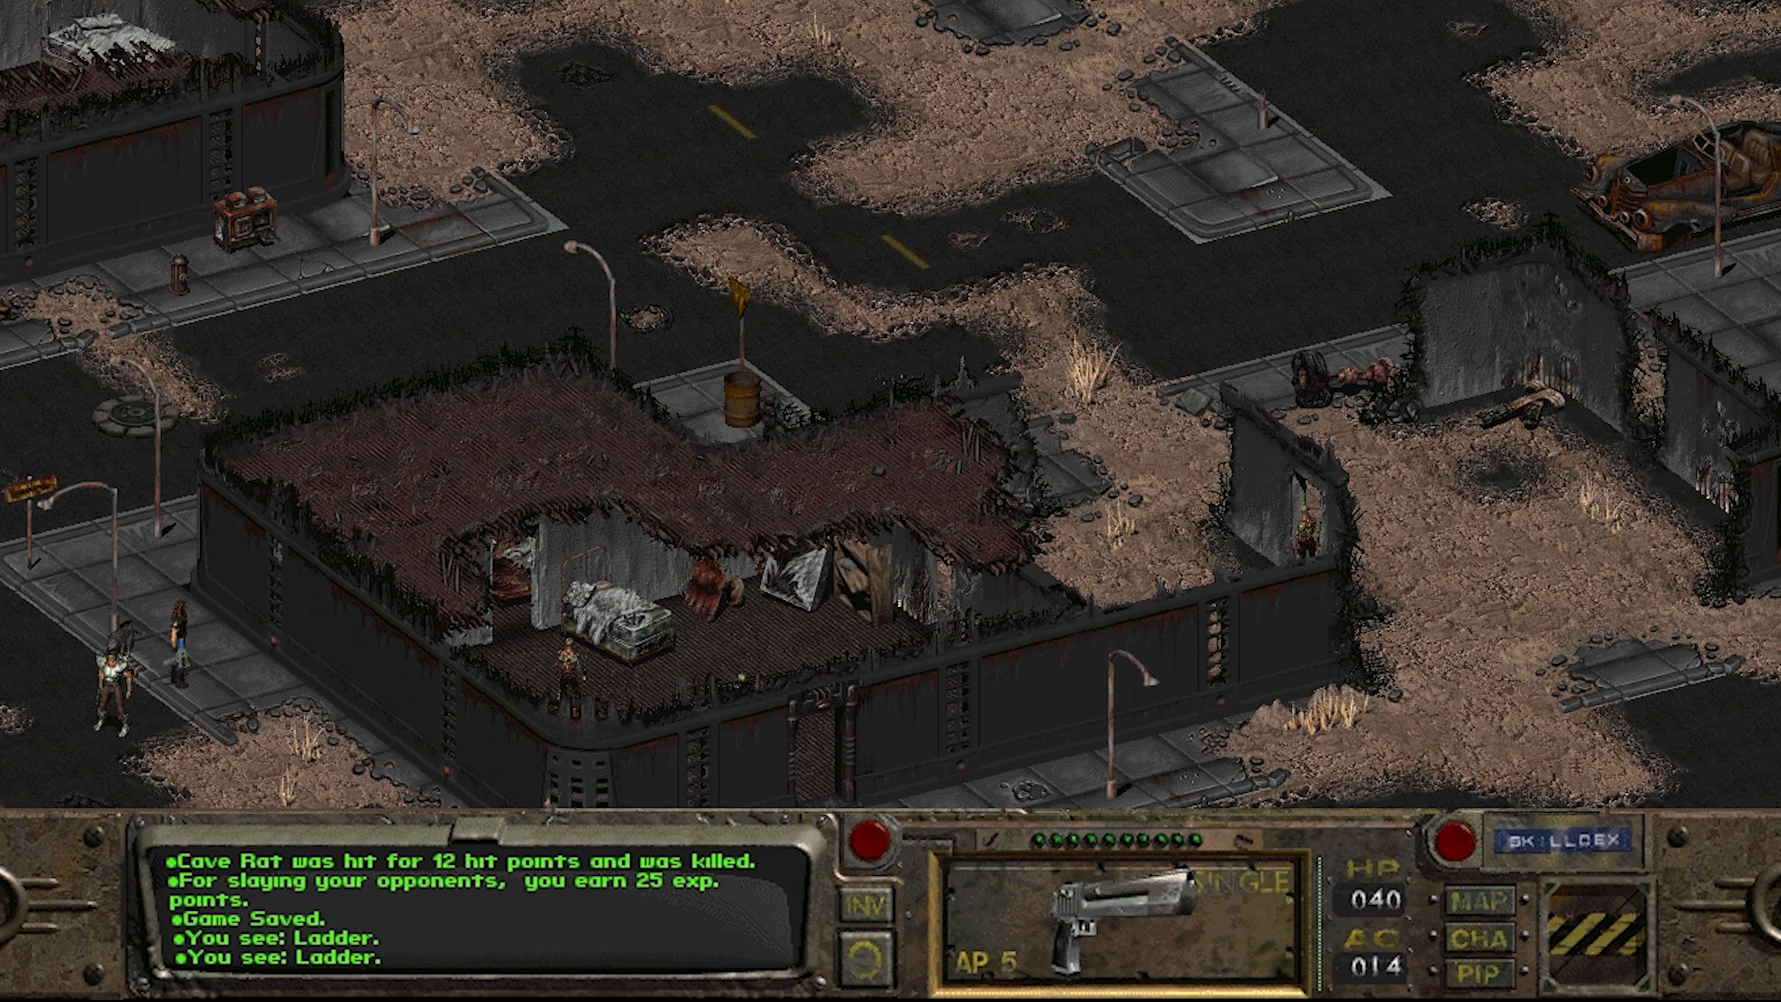
pyautogui.click(886, 273)
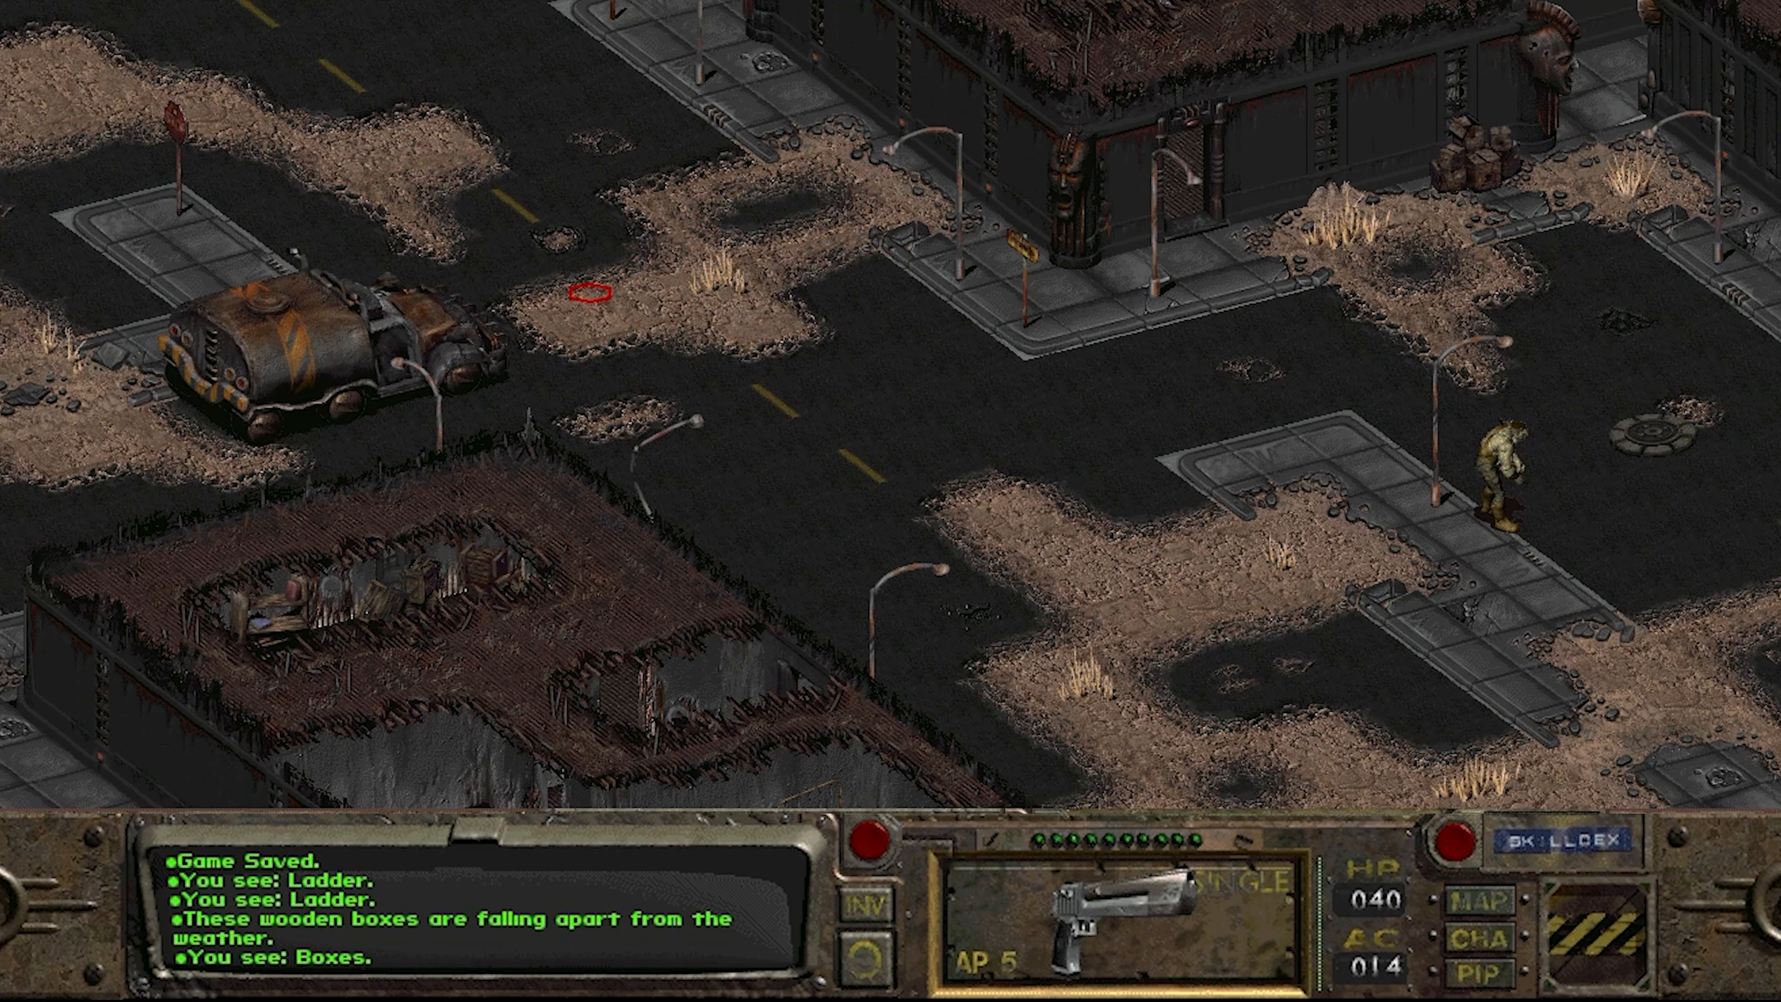
pyautogui.moveTo(590, 293)
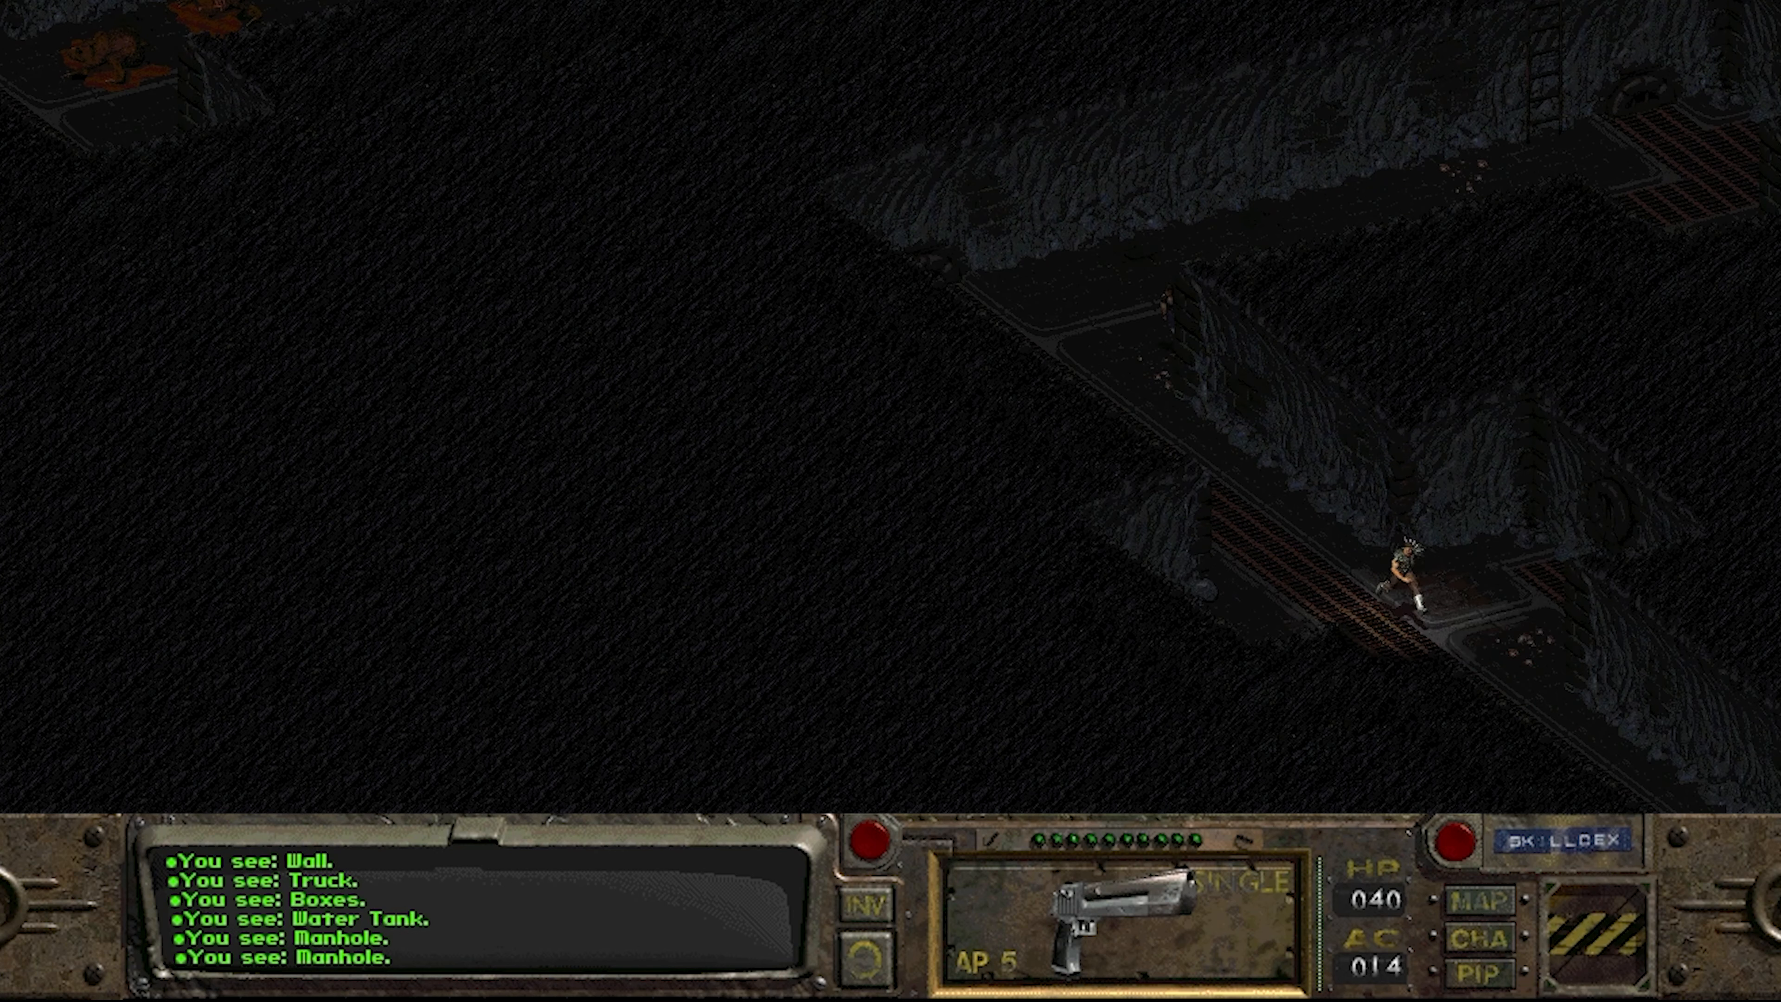
# Walk the character along the dark sewer tunnel toward the far end.
pyautogui.click(1659, 744)
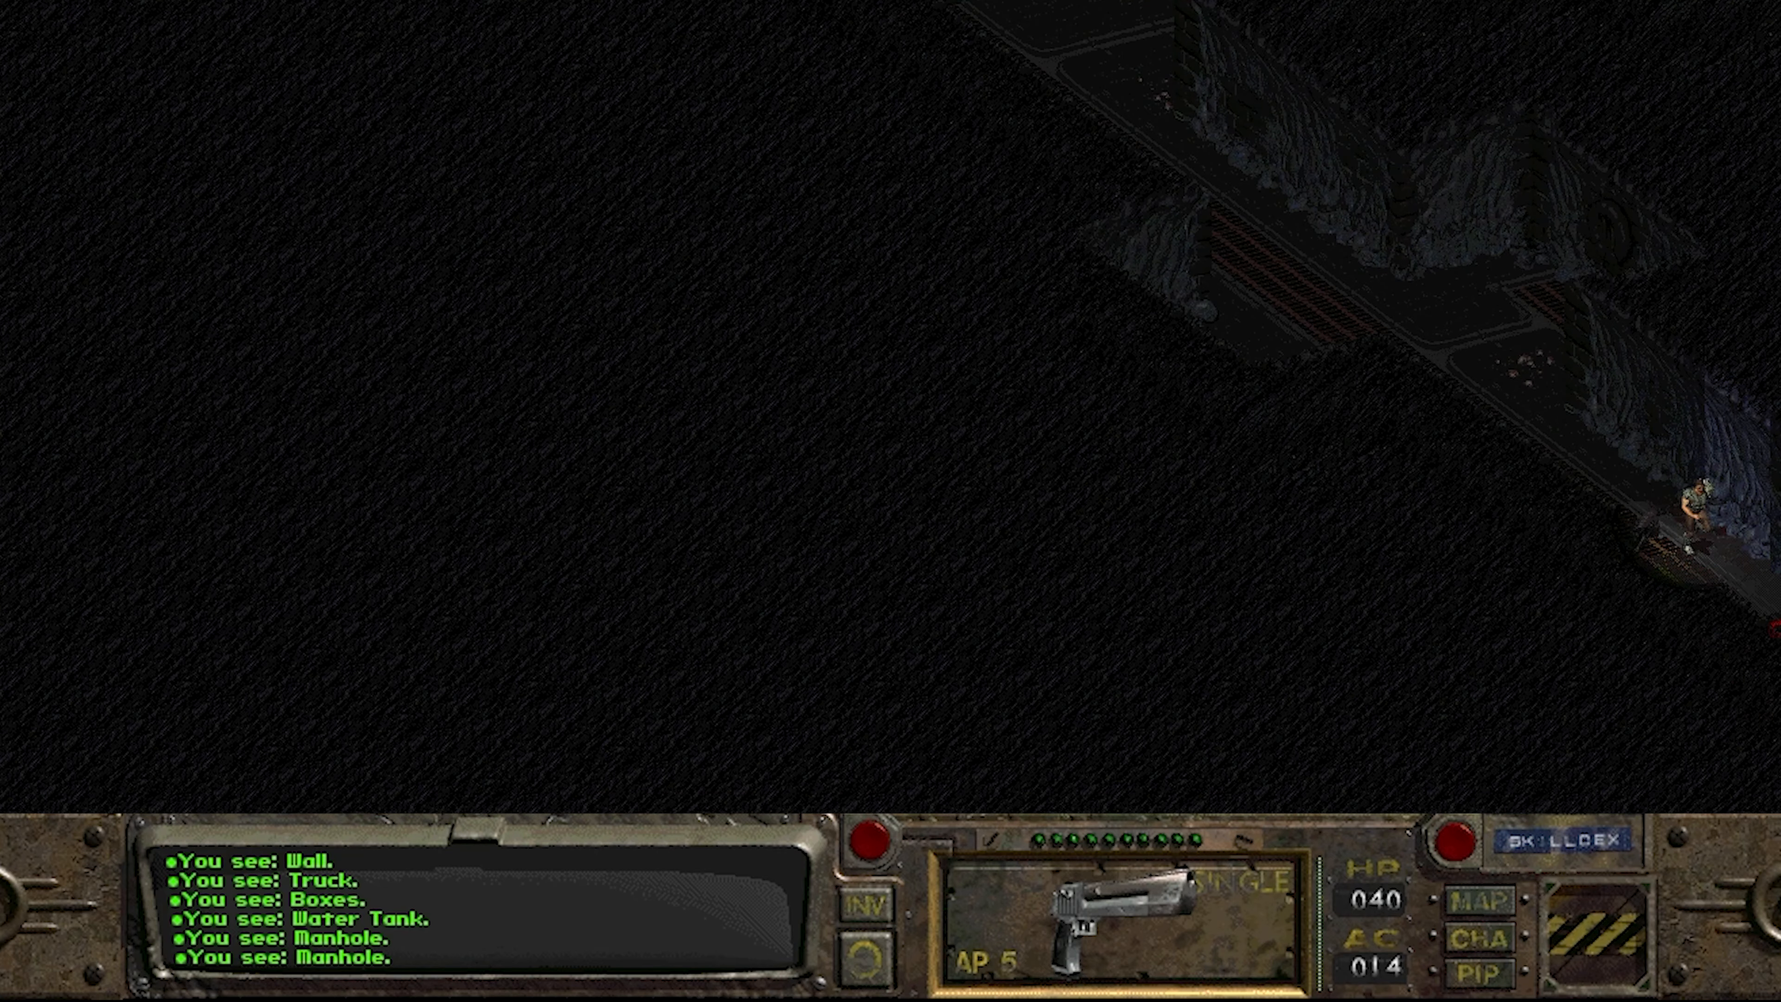
pyautogui.click(1011, 420)
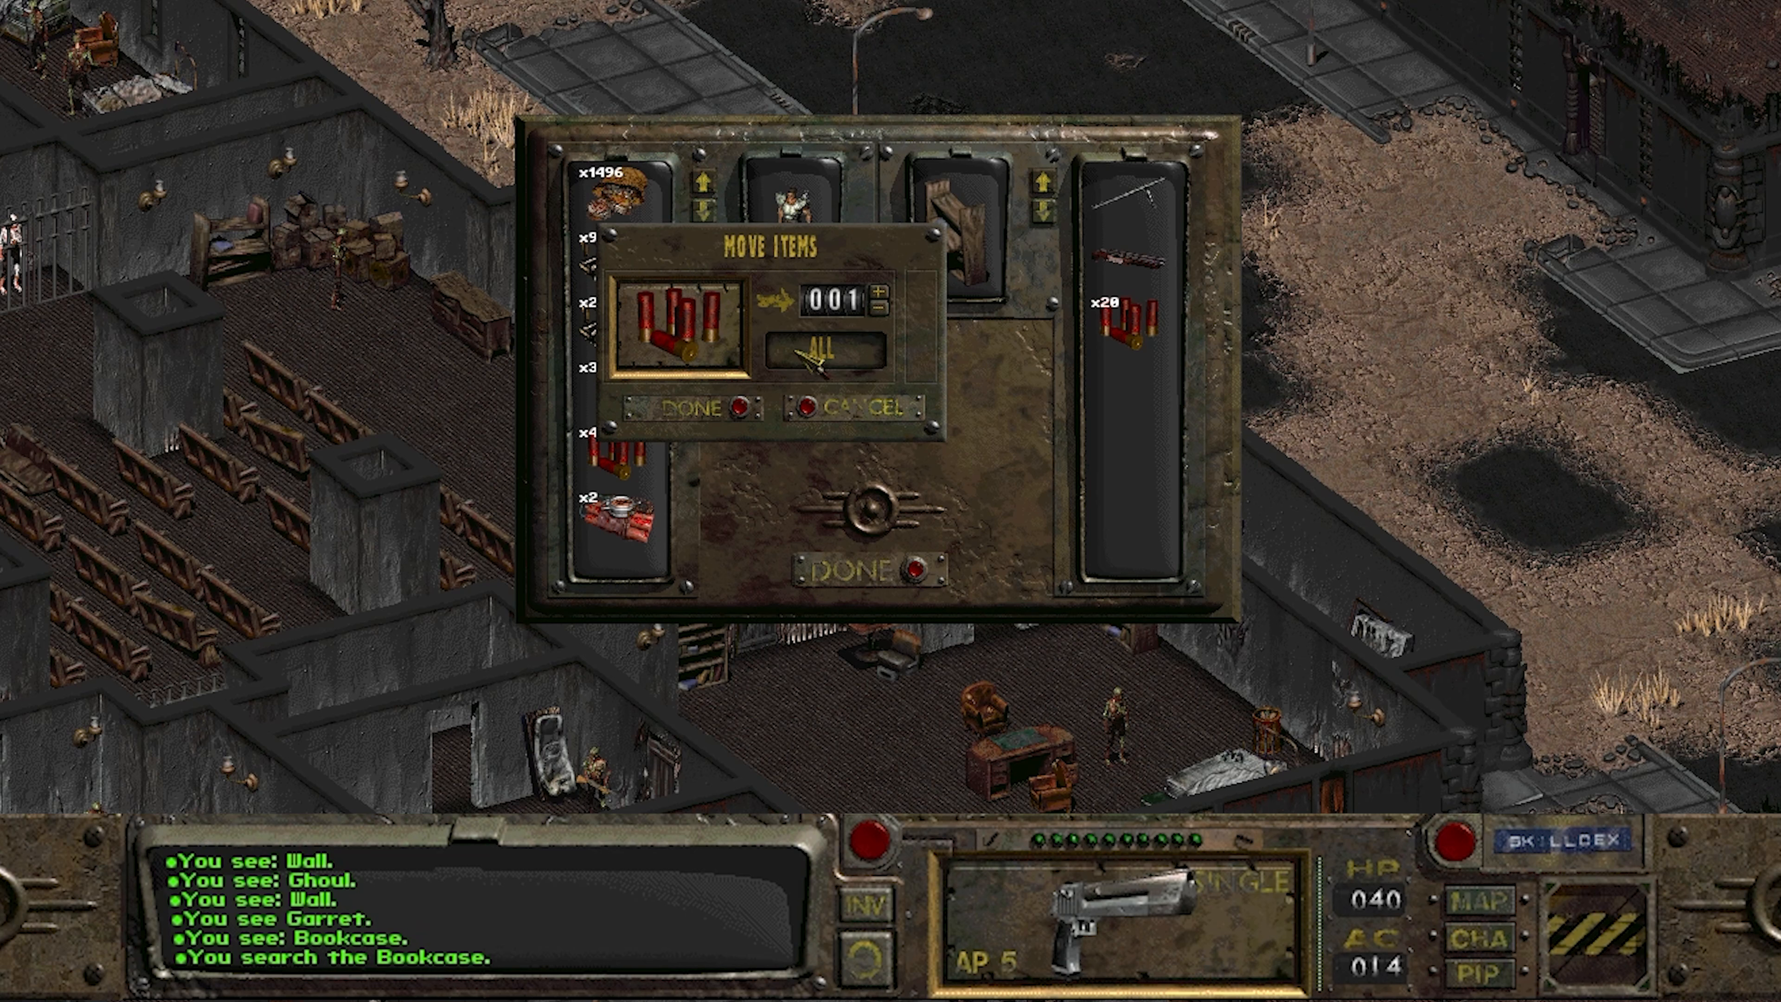
# Confirm moving all the shotgun shells from Garret's bookcase into inventory.
pyautogui.click(709, 405)
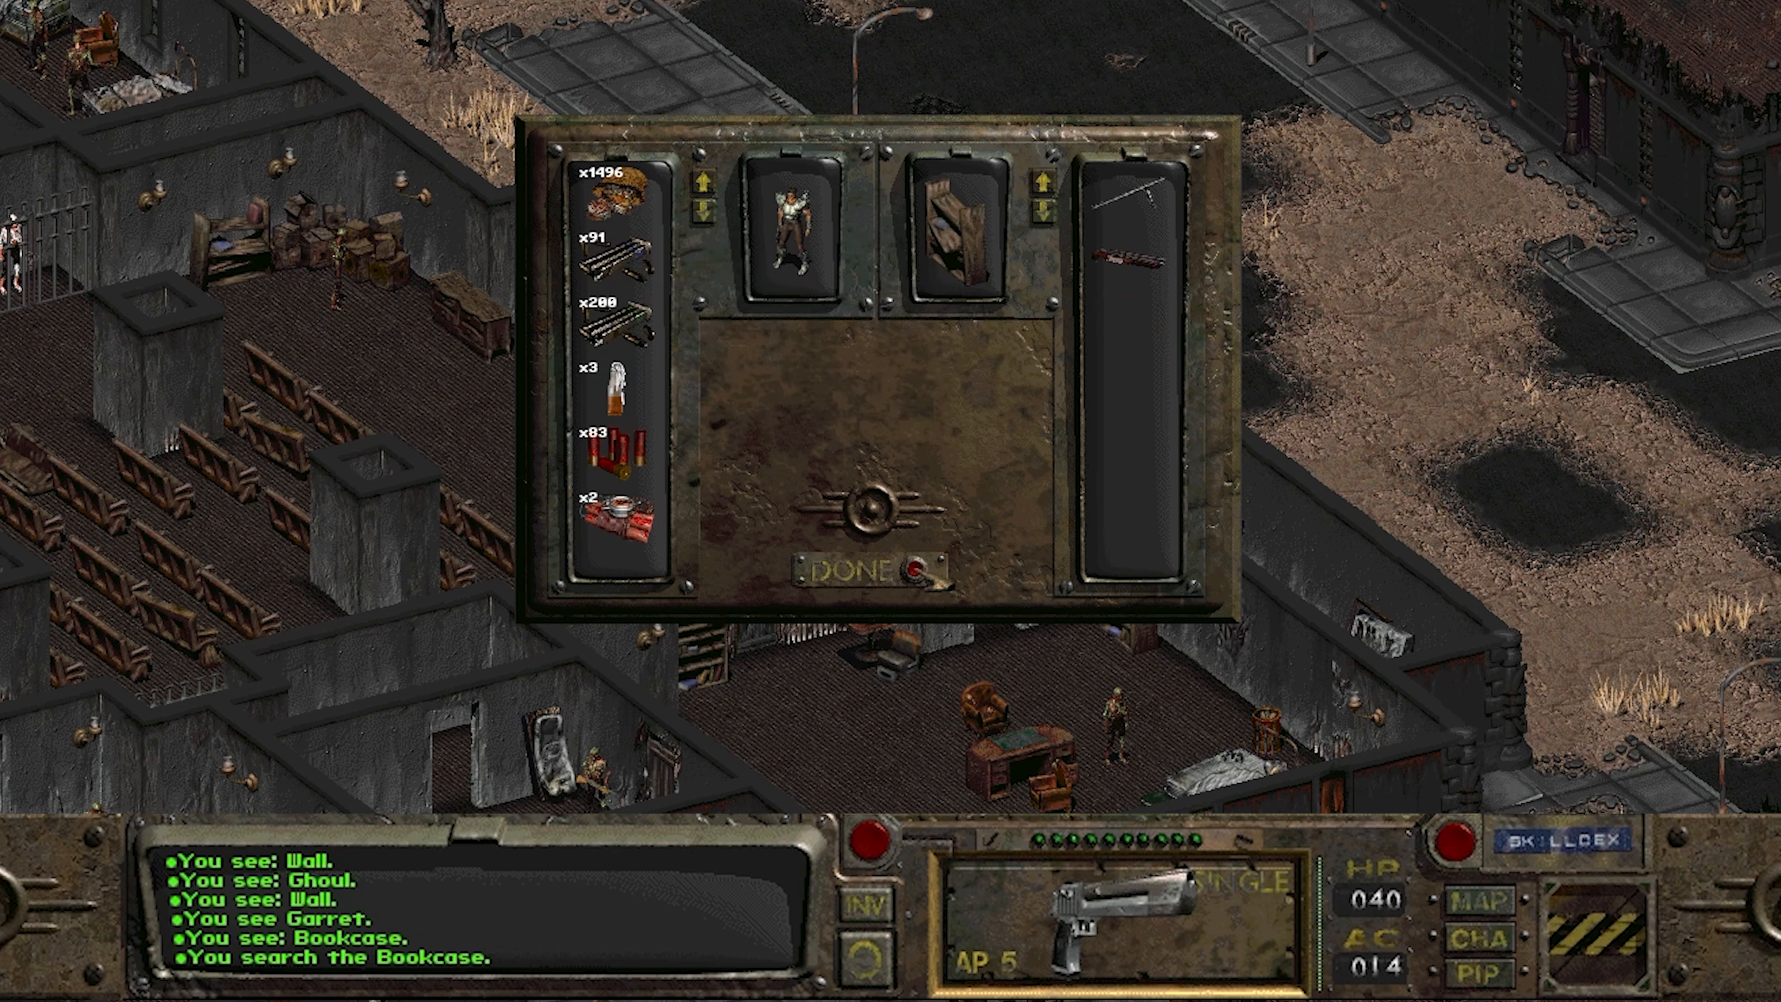